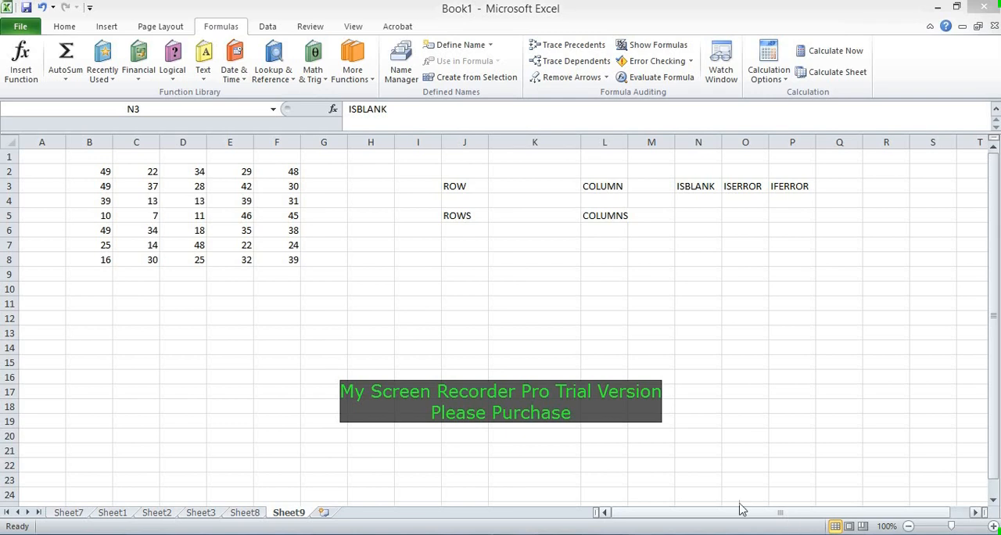
# Step: Review the ROW, COLUMN and ISBLANK labels and the empty result cells beside them
pyautogui.click(604, 186)
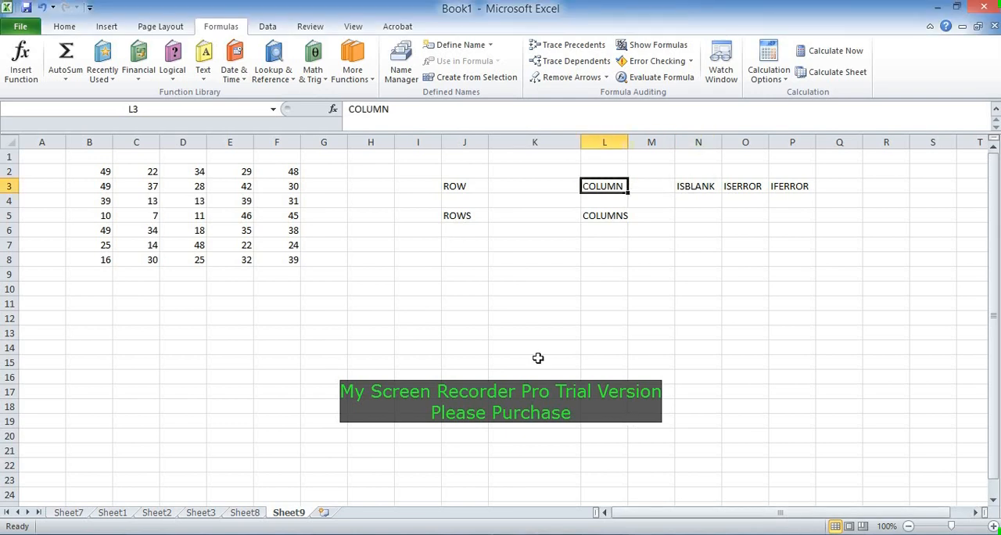
pyautogui.click(535, 186)
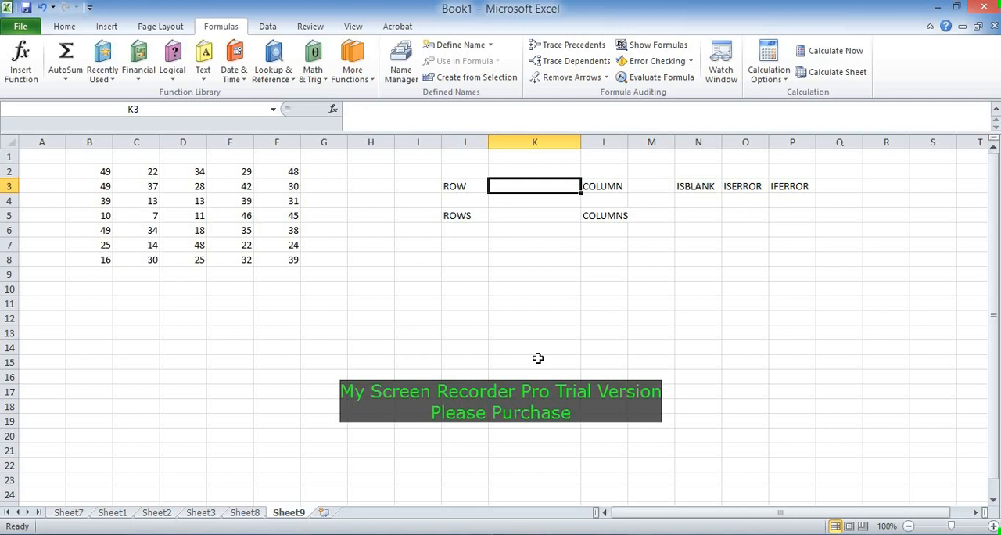
pyautogui.click(463, 186)
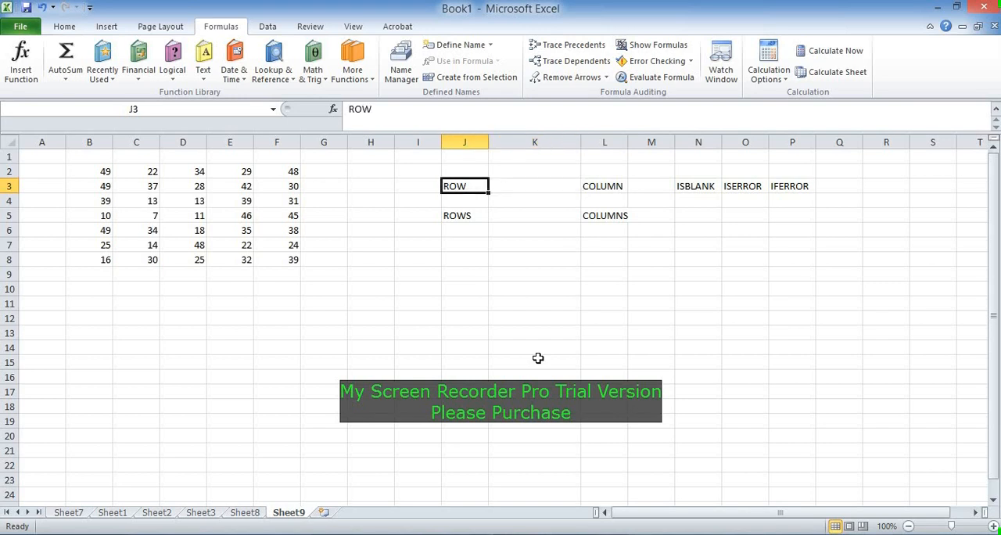
pyautogui.click(604, 186)
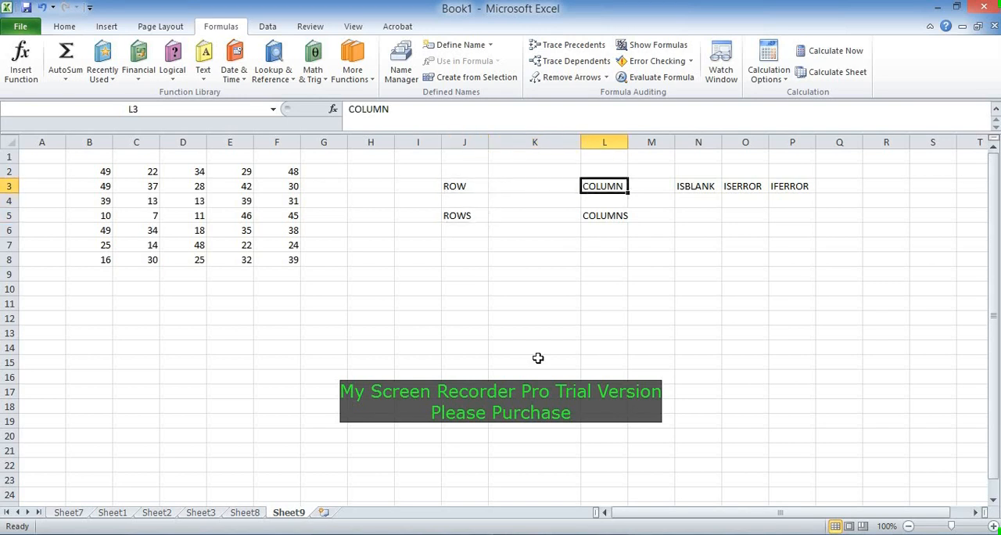
pyautogui.click(694, 186)
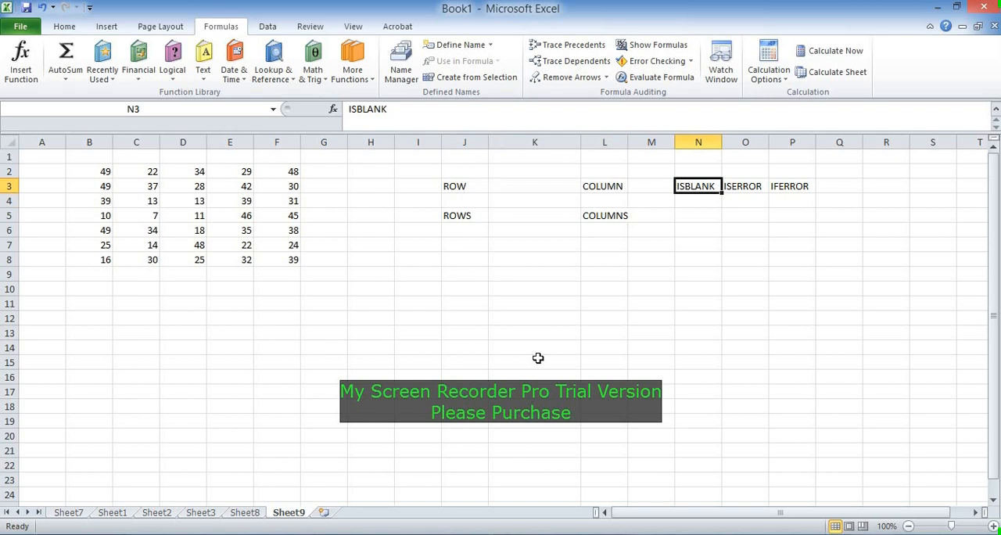
pyautogui.click(698, 244)
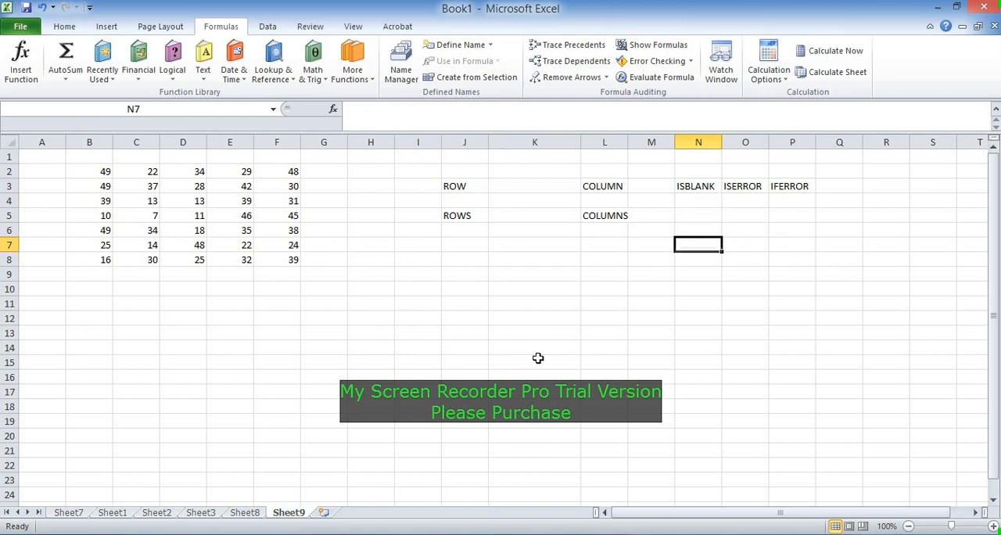
# Step: Enter =ROW(A1) in J8 and edit its reference so it returns 10
pyautogui.click(463, 260)
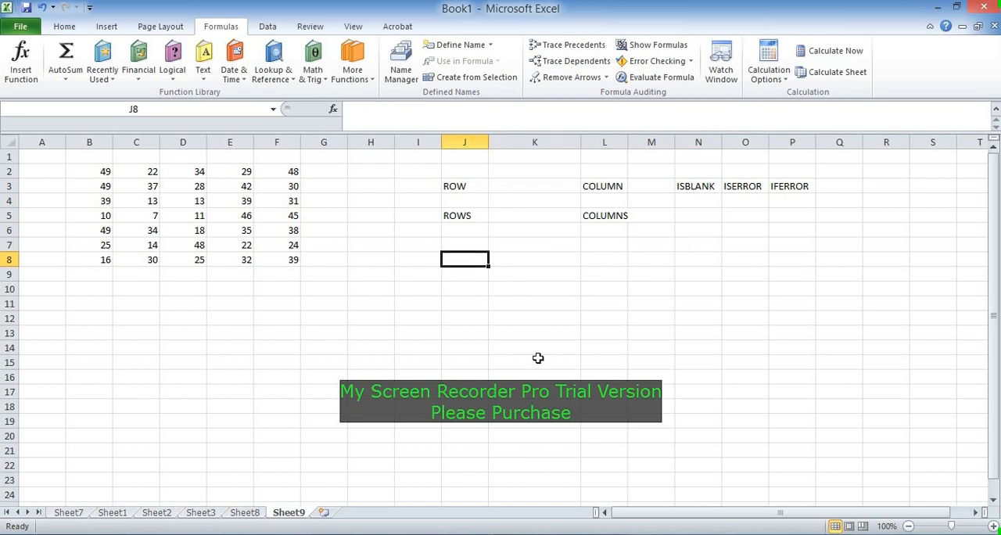
pyautogui.write('=')
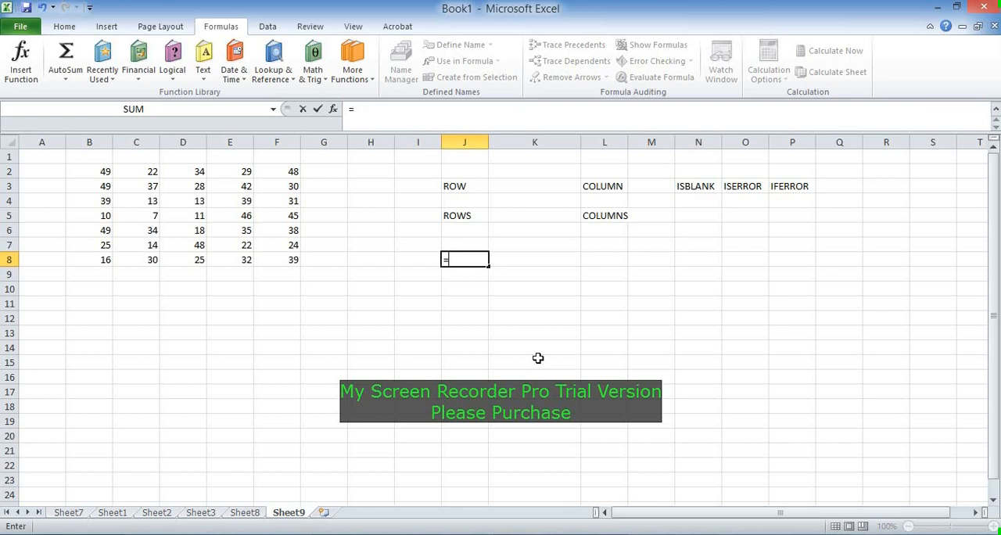
pyautogui.write('row')
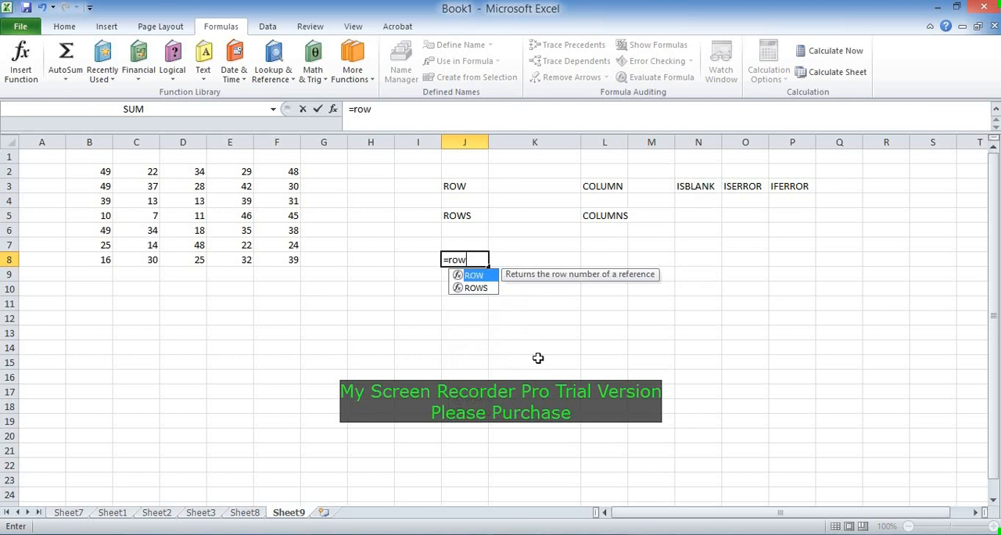
pyautogui.write('(')
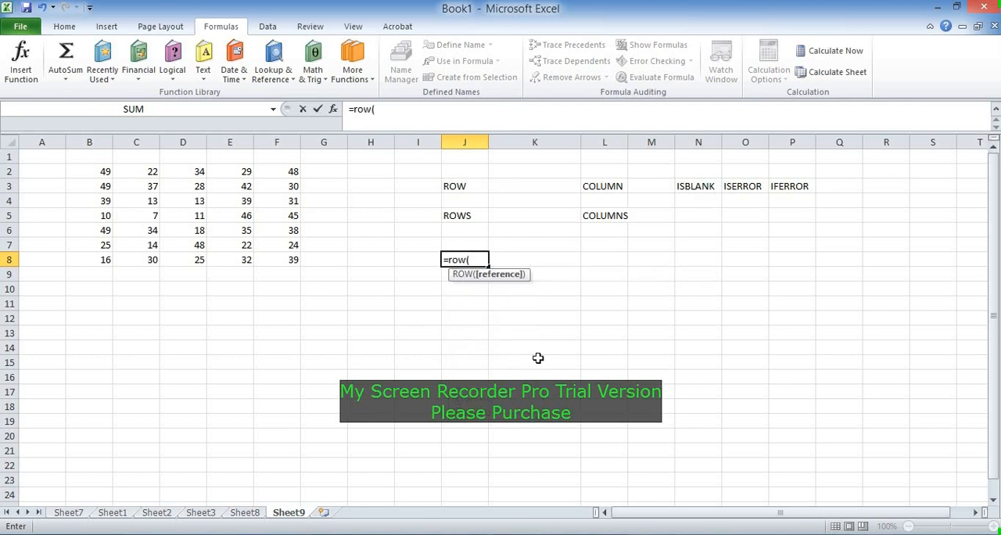
pyautogui.write('a1')
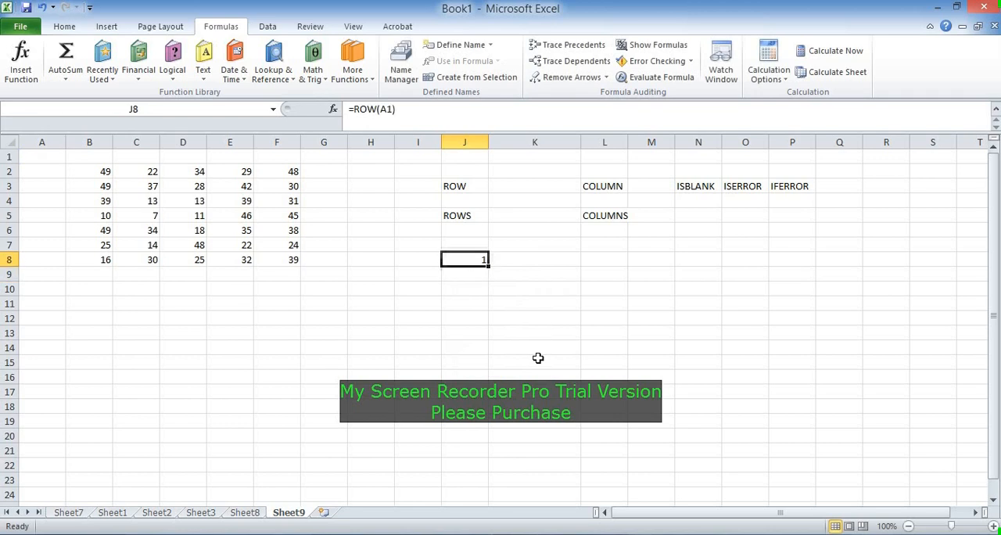
pyautogui.doubleClick(465, 260)
pyautogui.write('0')
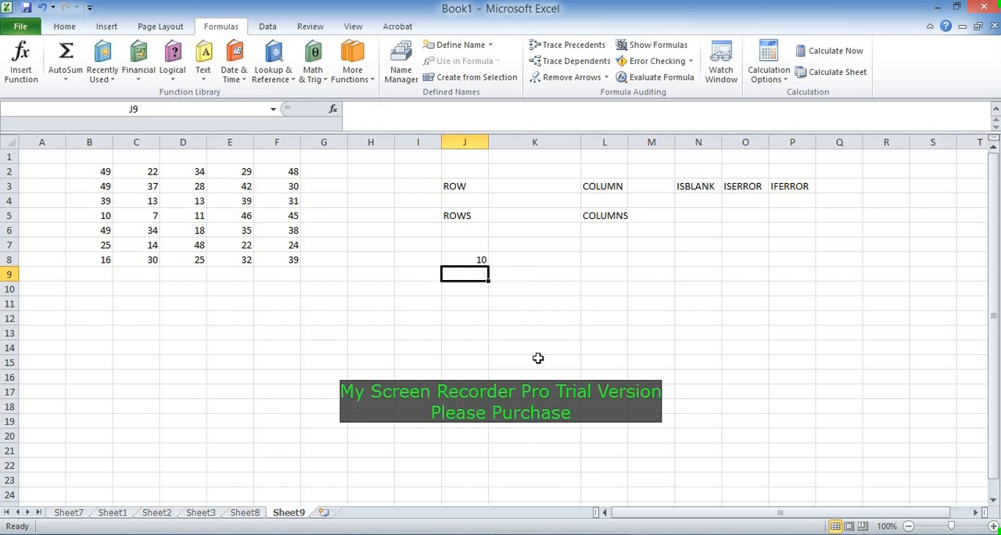
# Step: Enter a COLUMN formula in K8 referencing M1, returning 13
pyautogui.click(535, 260)
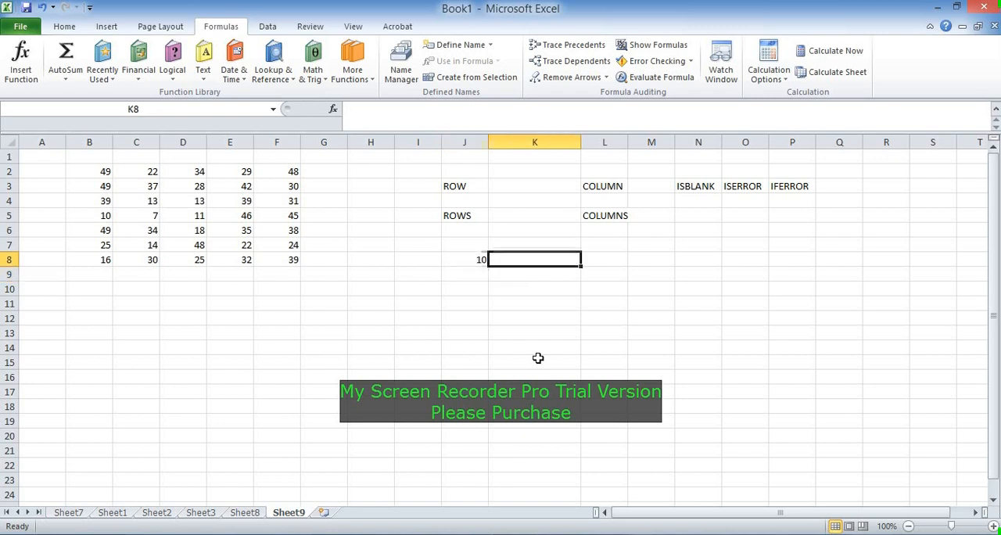
pyautogui.write('=')
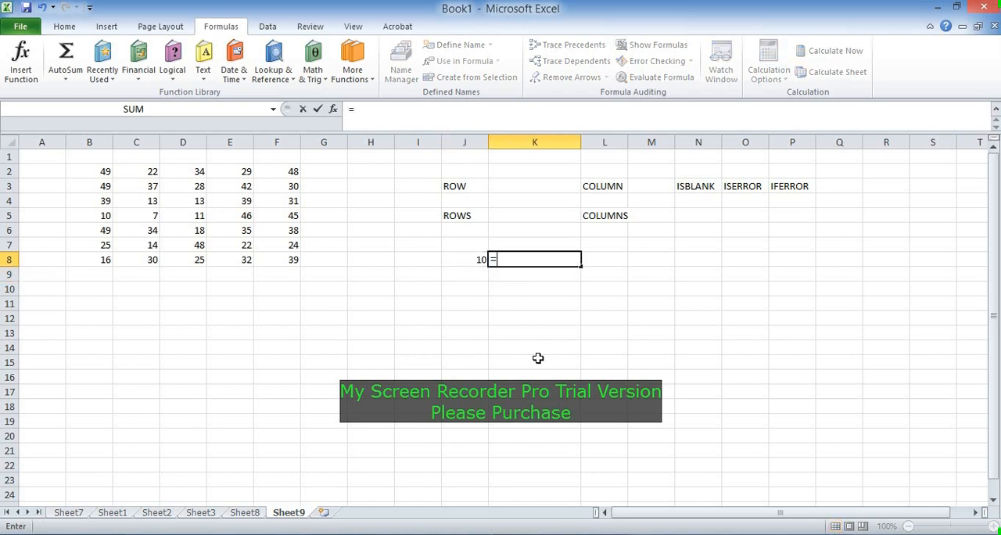
pyautogui.write('colu')
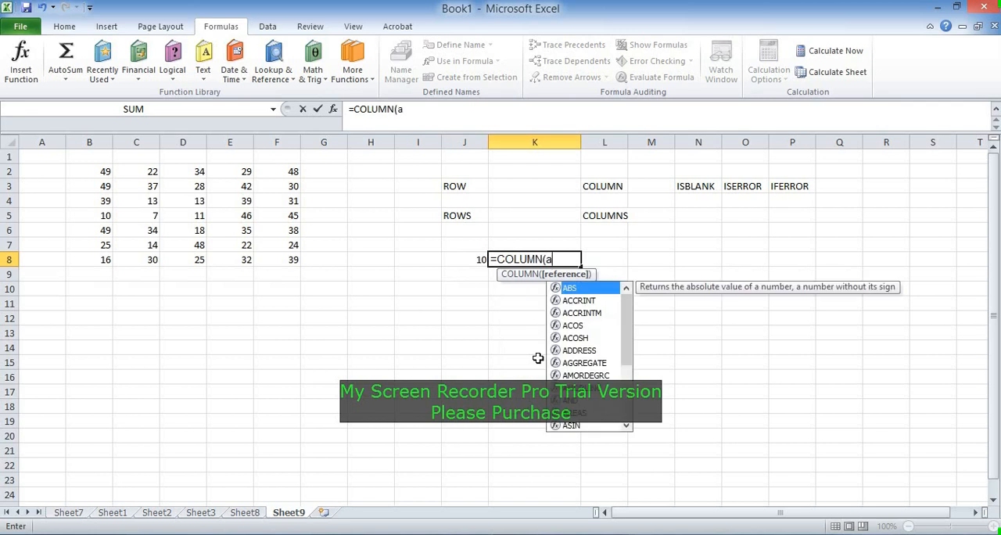
pyautogui.write('1')
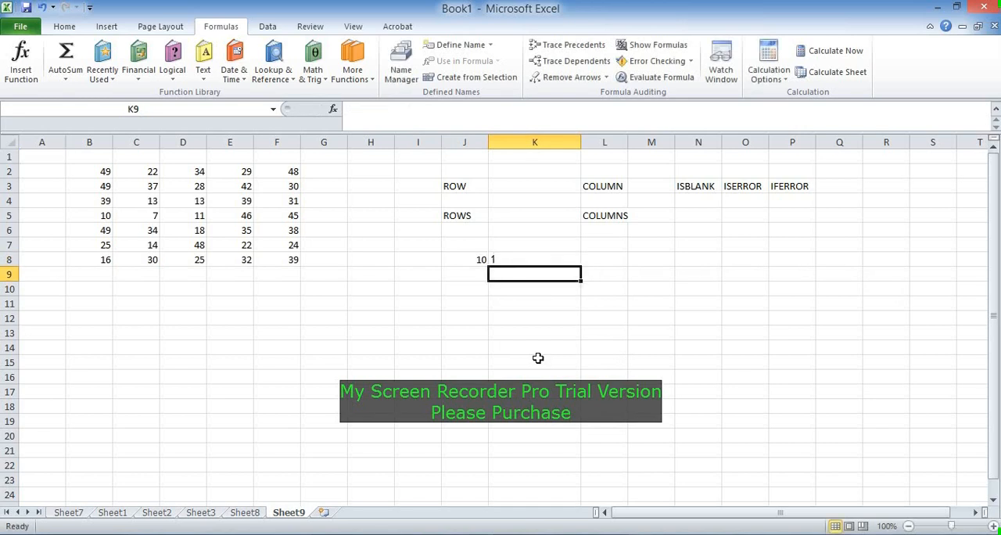
# Step: In L8 demonstrate =COLUMN(A1) and try values 10 and 100
pyautogui.click(604, 260)
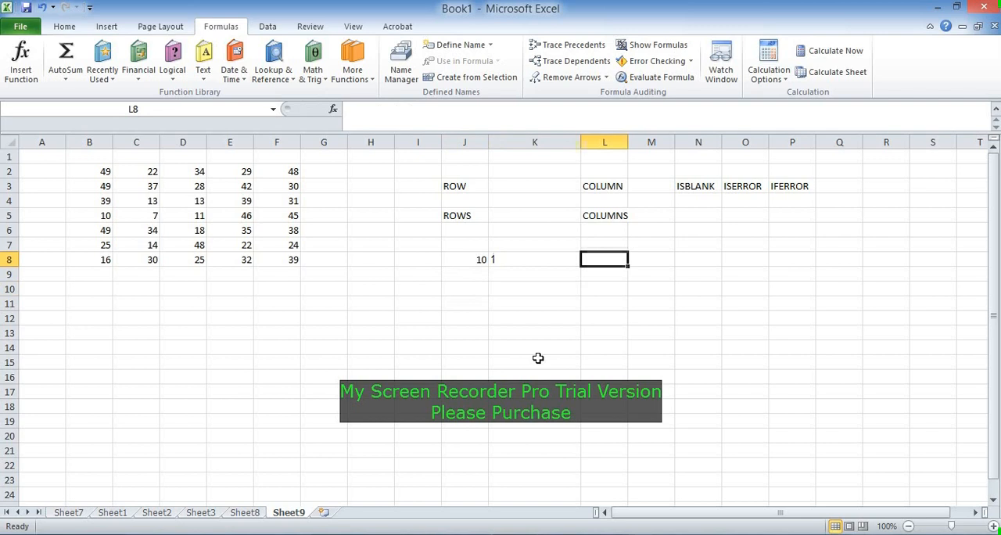
pyautogui.write('=colu')
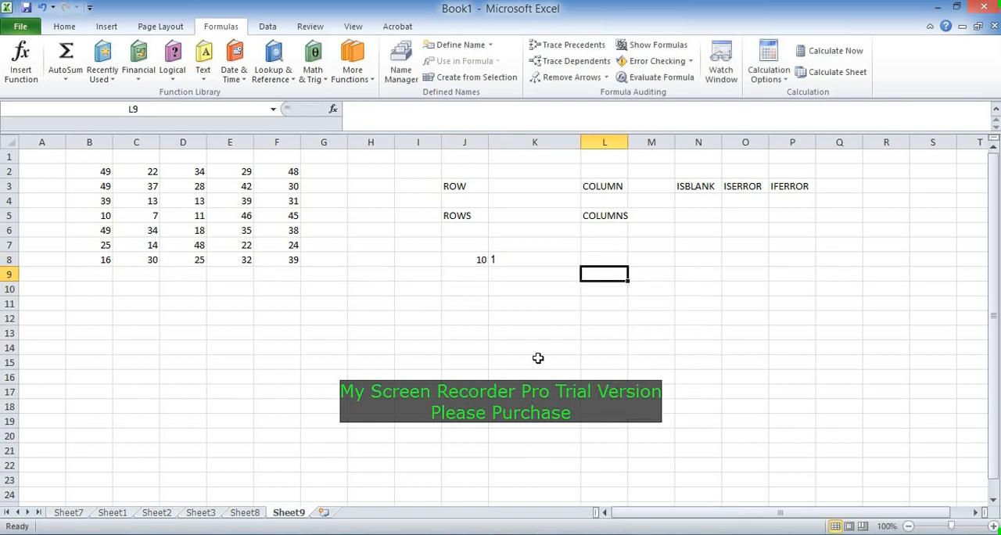
pyautogui.write('=COLUMN(A1)')
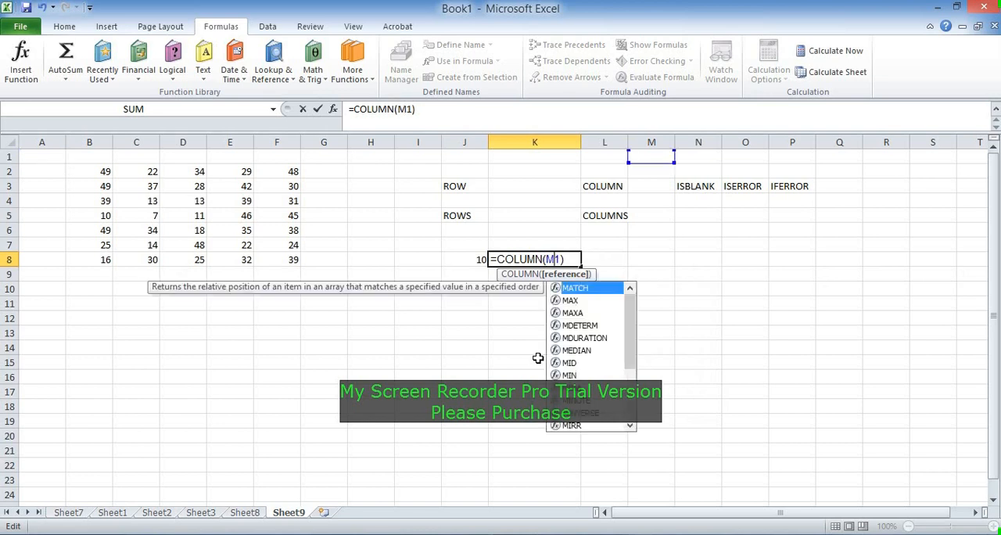
pyautogui.write('10')
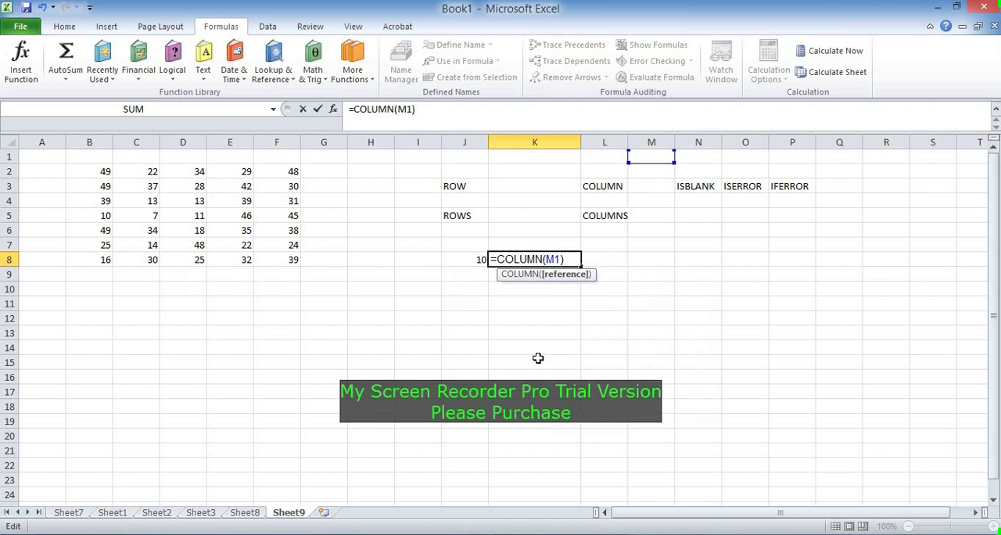
pyautogui.write('0')
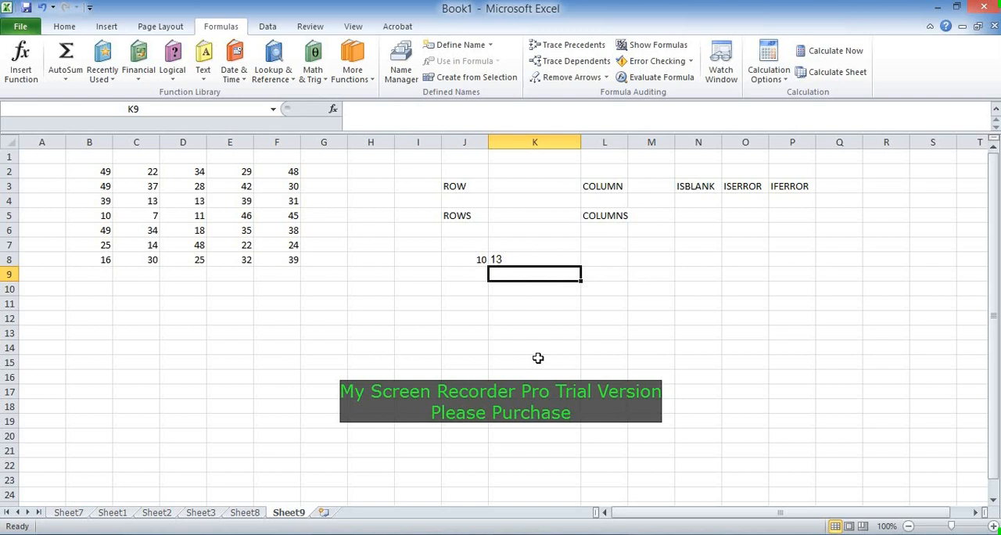
# Step: Enter =ROWS(B2:B8) in J11, returning 7
pyautogui.click(464, 304)
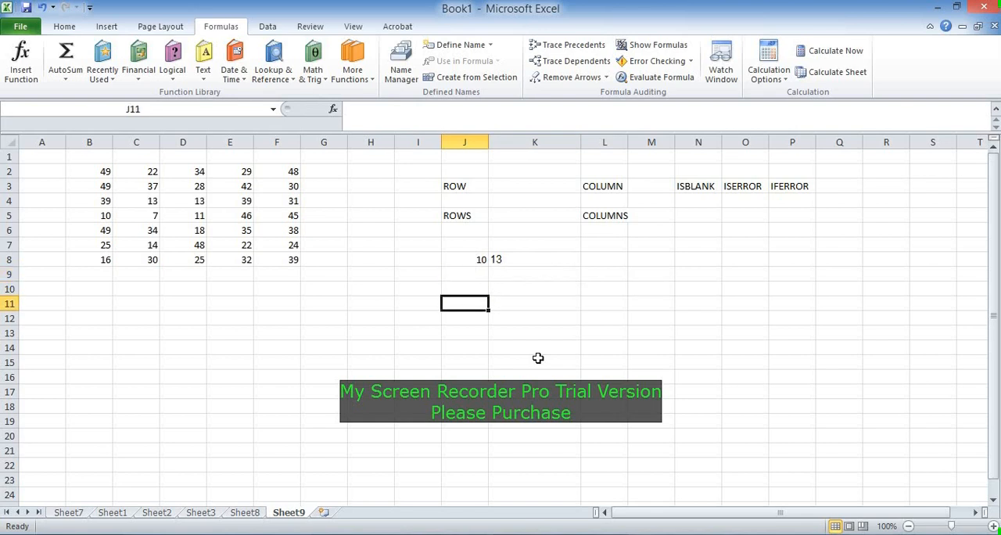
pyautogui.write('=rows(')
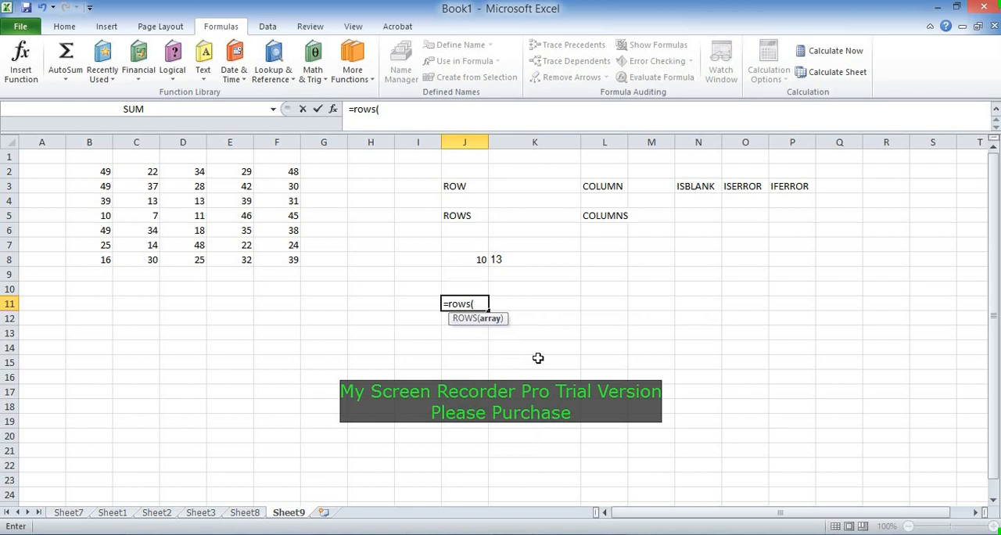
pyautogui.click(277, 274)
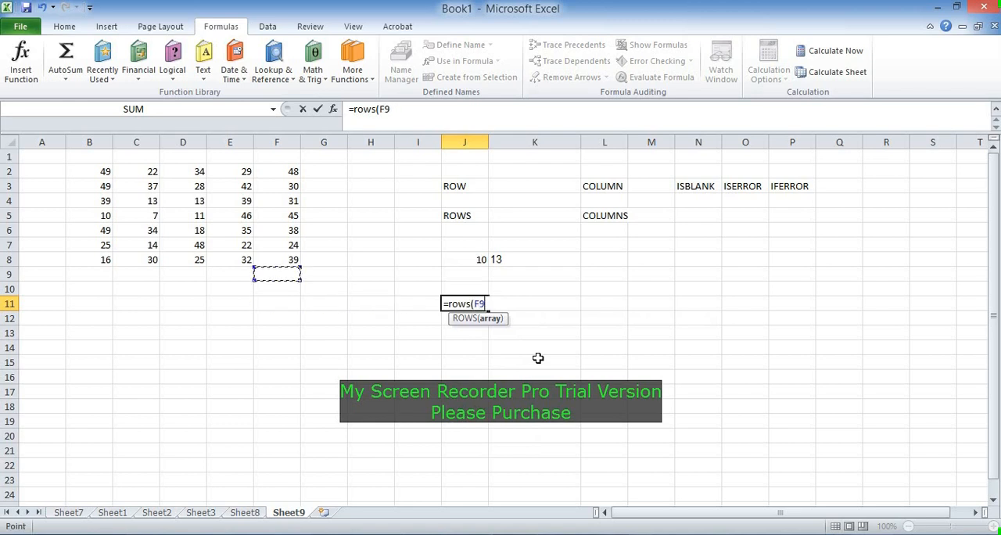
pyautogui.click(88, 171)
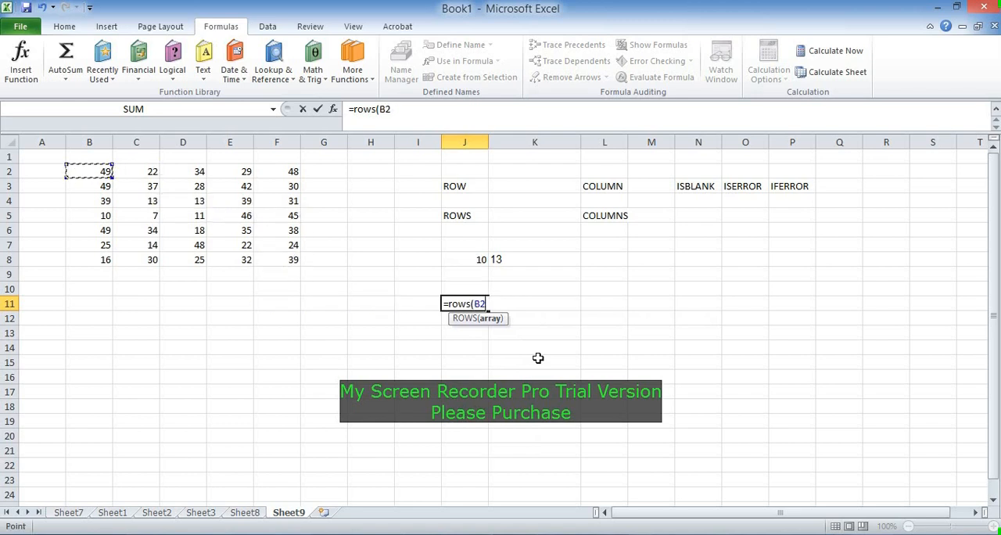
pyautogui.moveTo(90, 172); pyautogui.dragTo(277, 260)
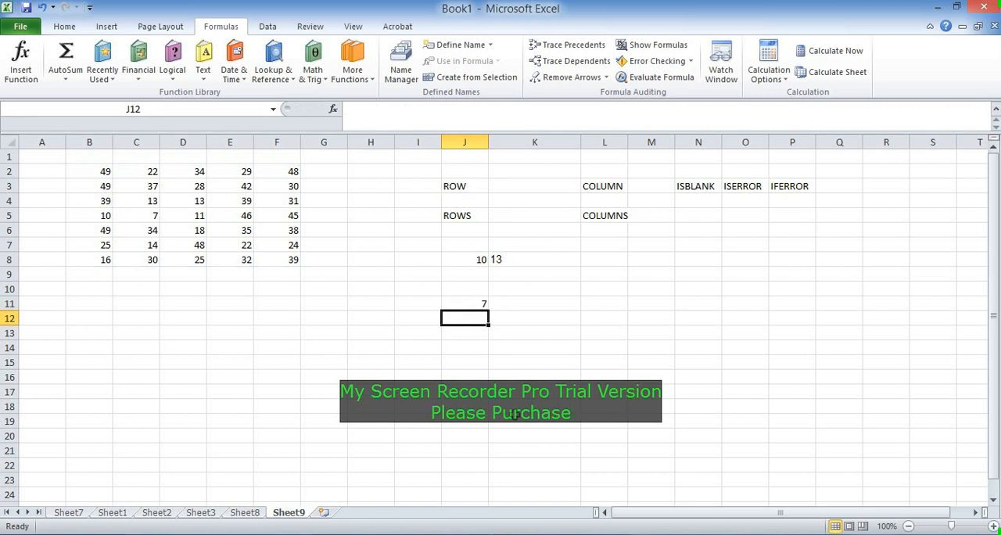
# Step: Enter =COLUMNS(B2:F2) in K11 via AutoComplete, returning 5
pyautogui.click(535, 304)
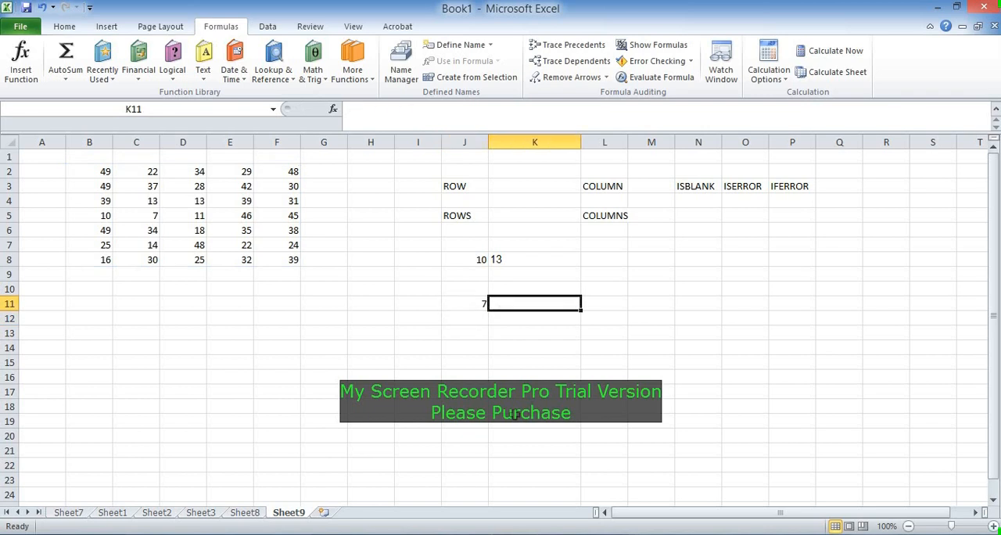
pyautogui.write('=coul')
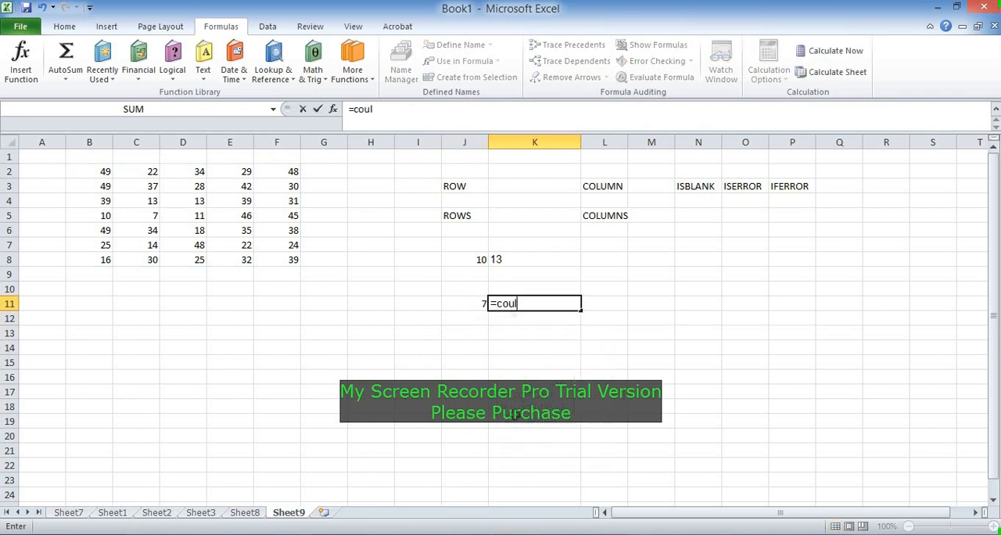
pyautogui.press('BackSpace')
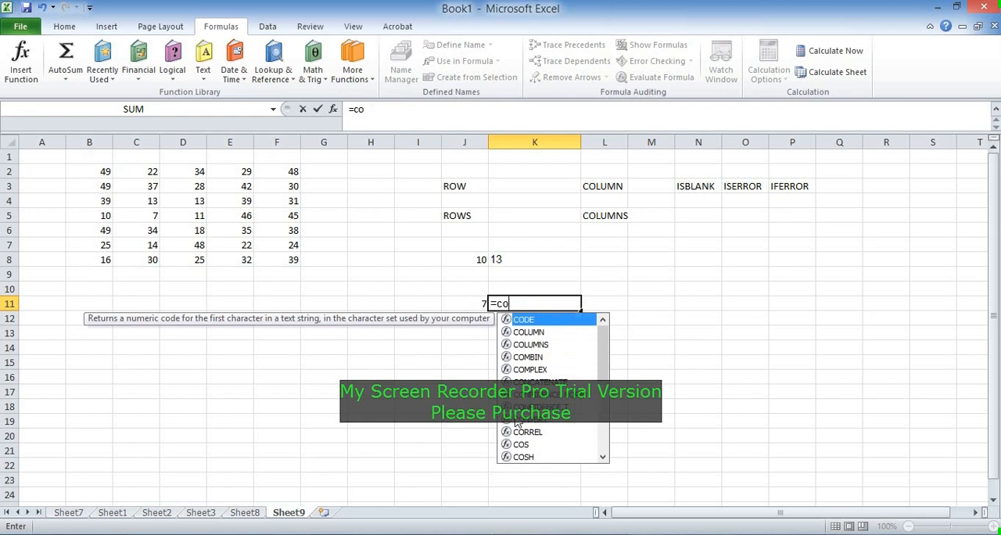
pyautogui.doubleClick(531, 344)
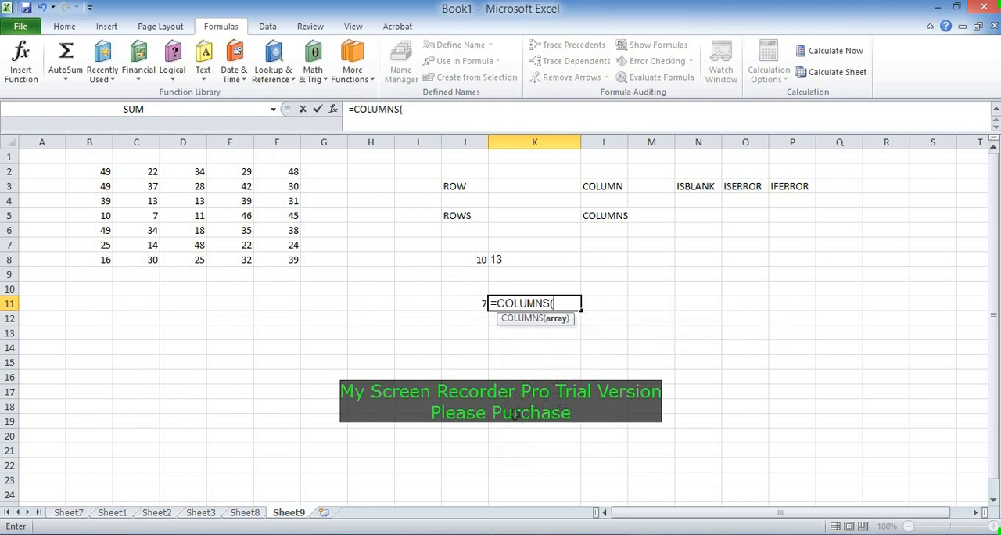
pyautogui.click(369, 200)
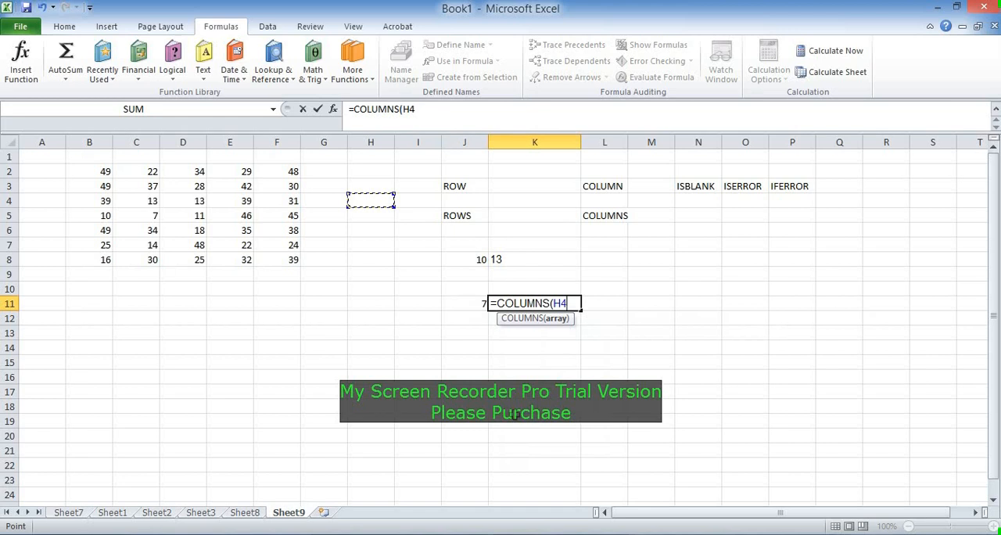
pyautogui.click(89, 173)
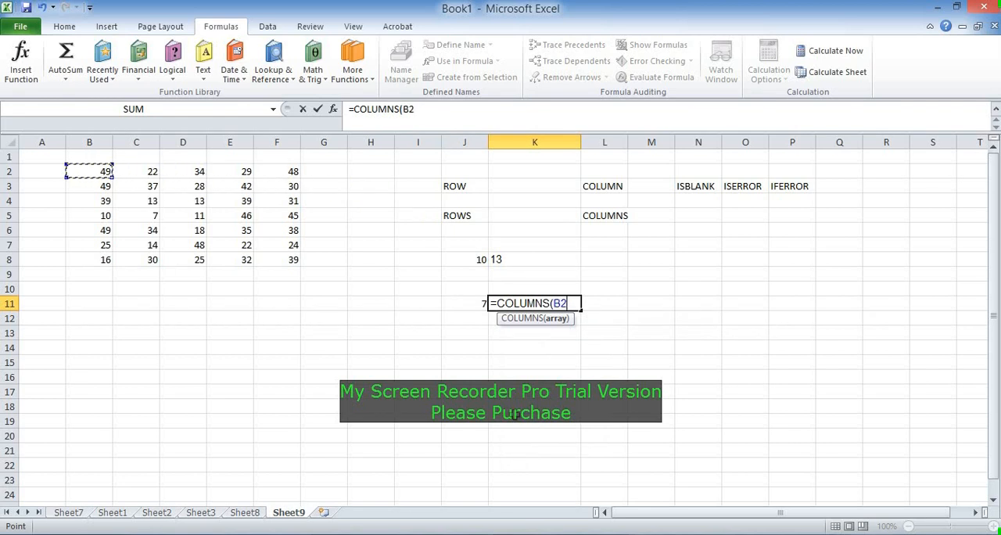
pyautogui.moveTo(89, 170); pyautogui.dragTo(275, 260)
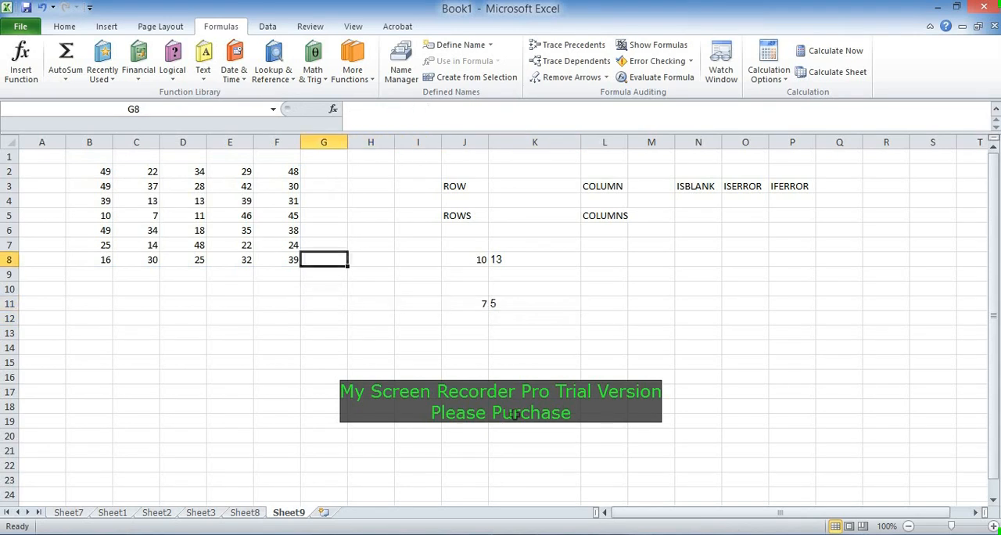
# Step: Inspect cells B3 and E2 of the number block, then rest on empty I7
pyautogui.click(89, 187)
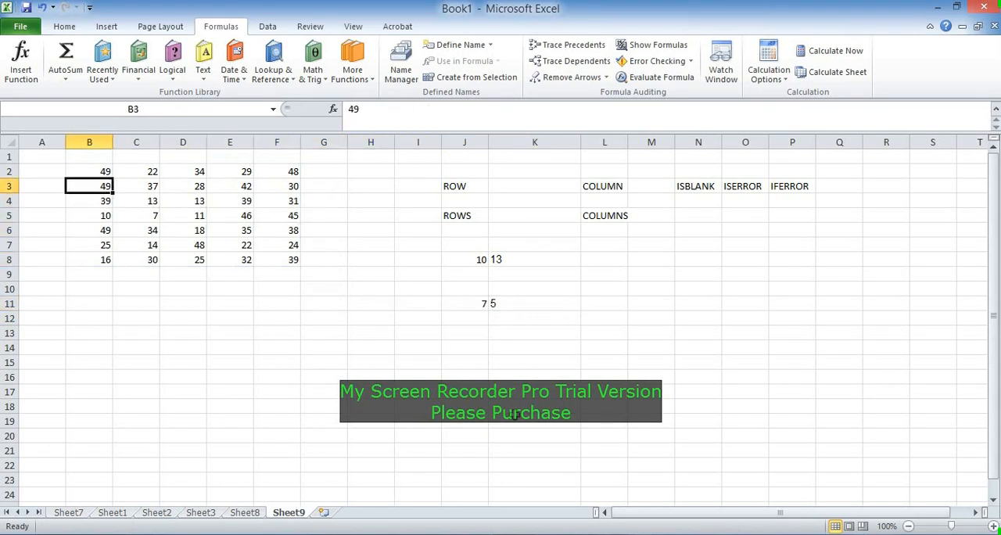
pyautogui.click(229, 170)
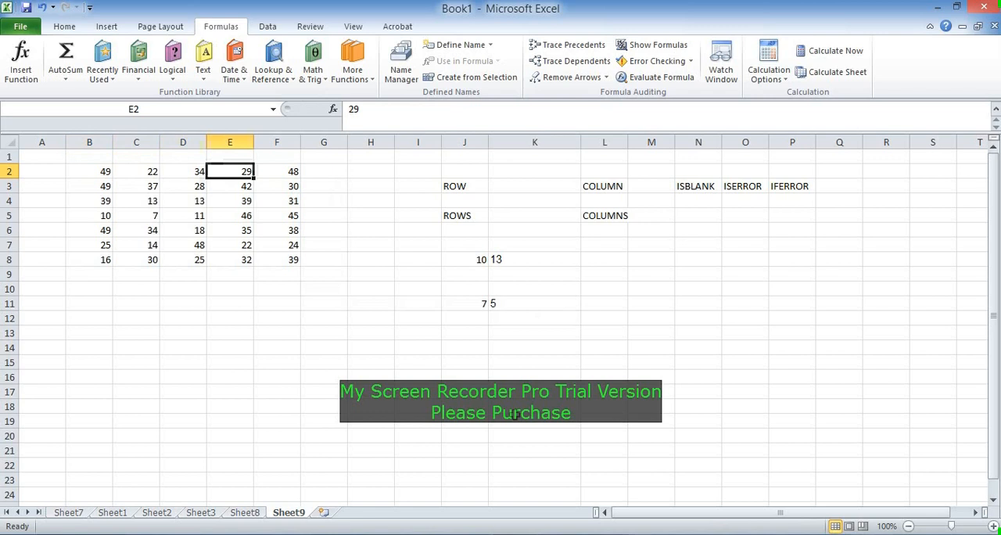
pyautogui.click(416, 244)
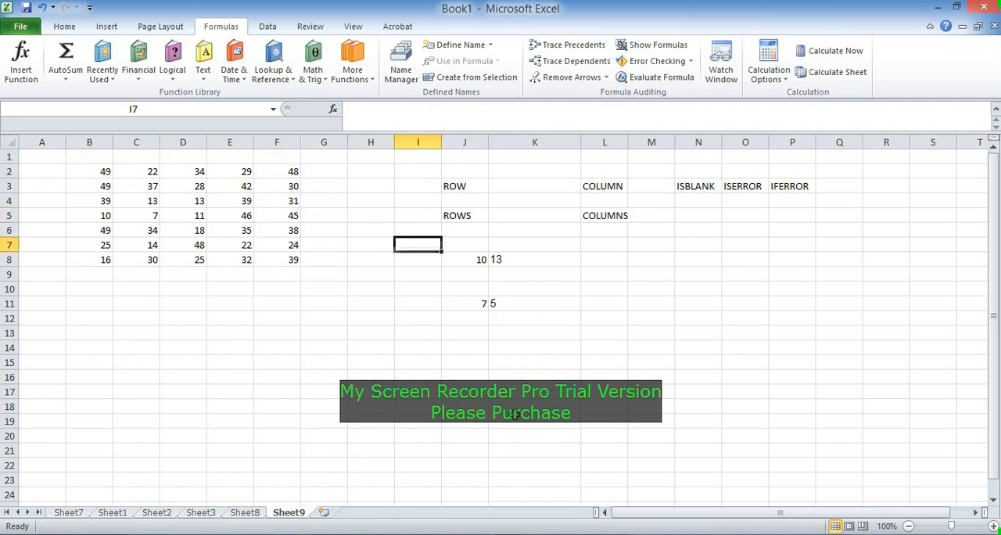
# Step: Enter =ROW(A1:A10) in cell M8
pyautogui.click(604, 260)
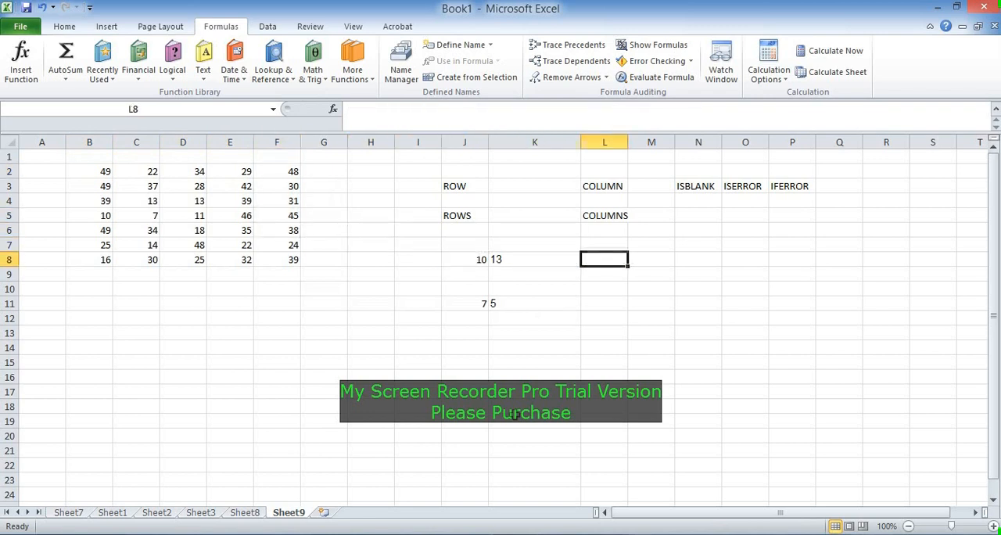
pyautogui.click(650, 260)
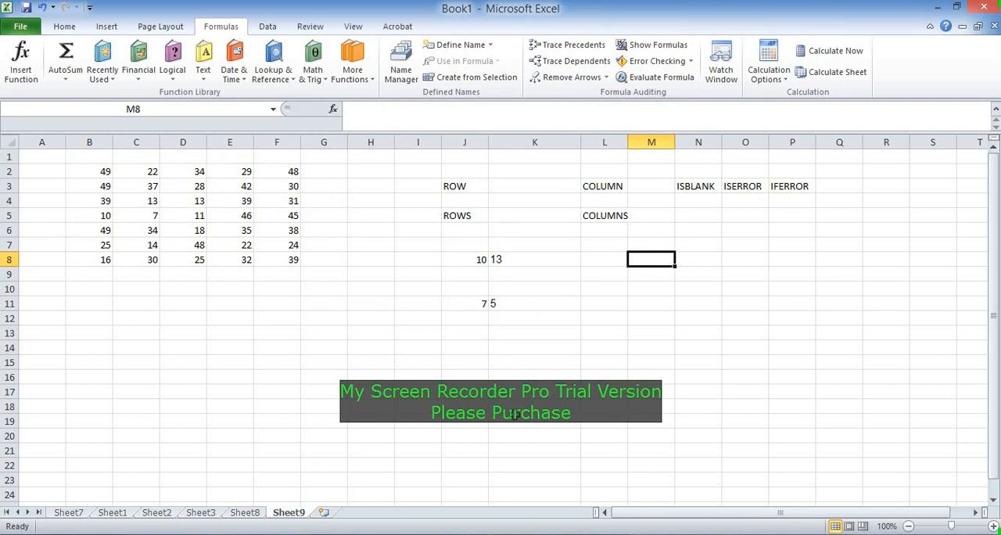
pyautogui.write('=row(')
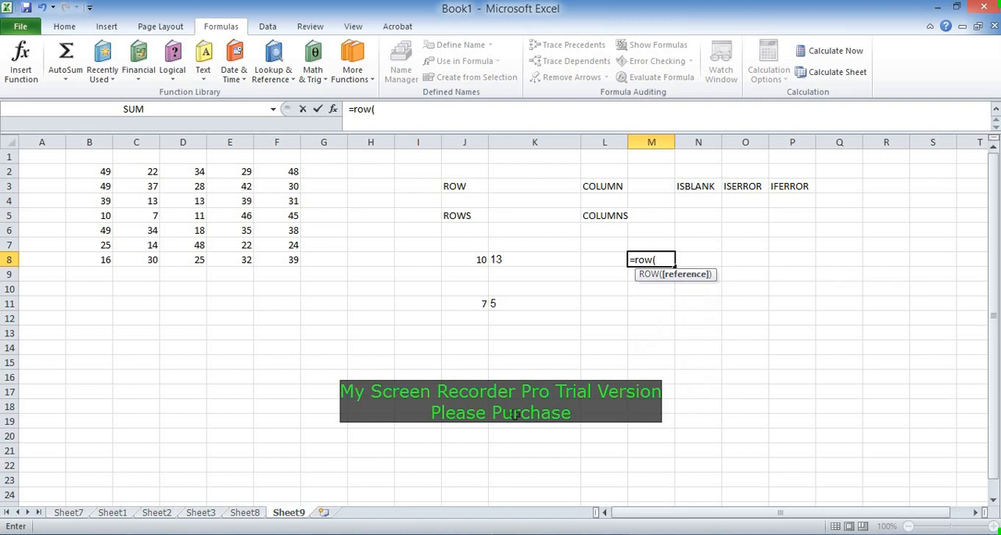
pyautogui.write('a1:a')
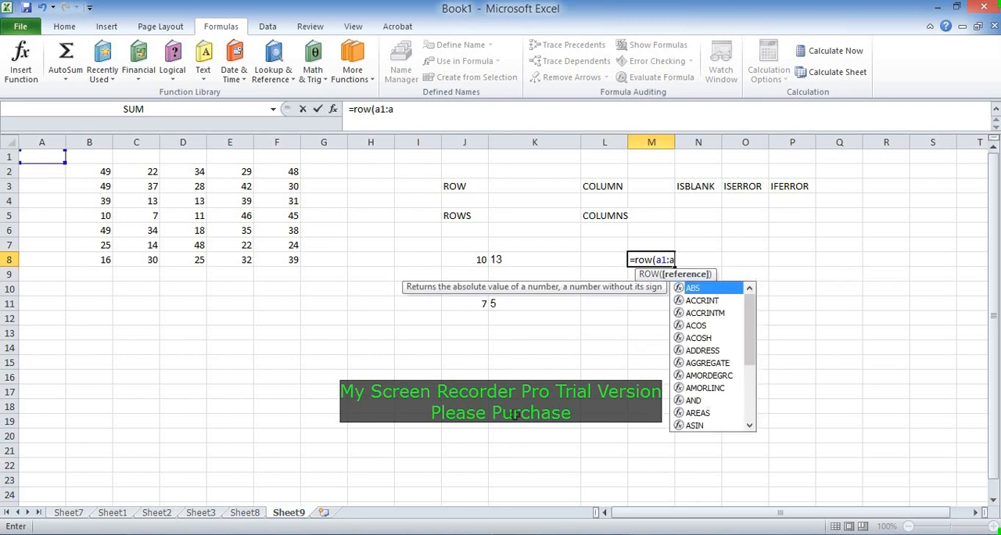
pyautogui.write('10)')
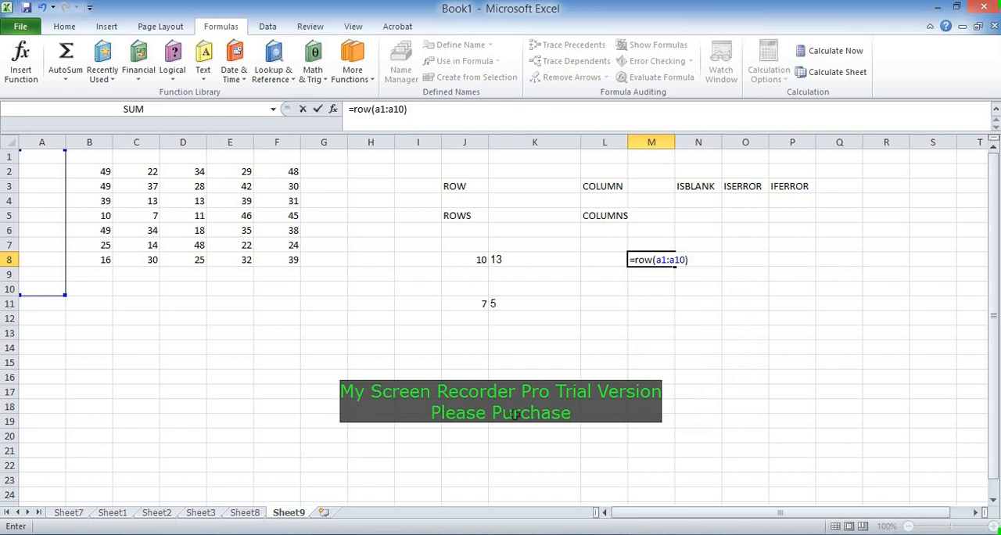
pyautogui.press('Enter')
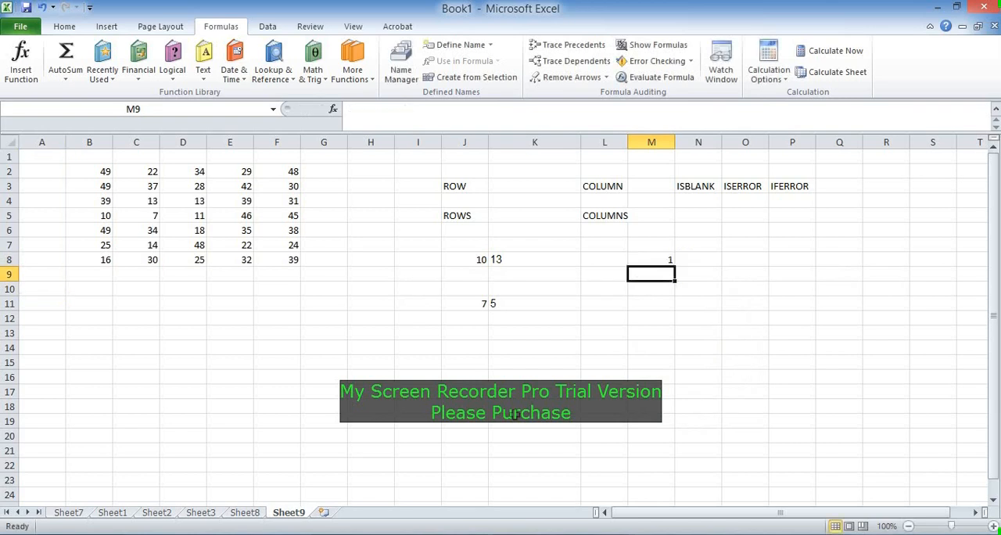
# Step: Evaluate the ROW array with F9, then change the range to A11:A25 so M8 returns 11
pyautogui.write('=ROW(A1:A10)')
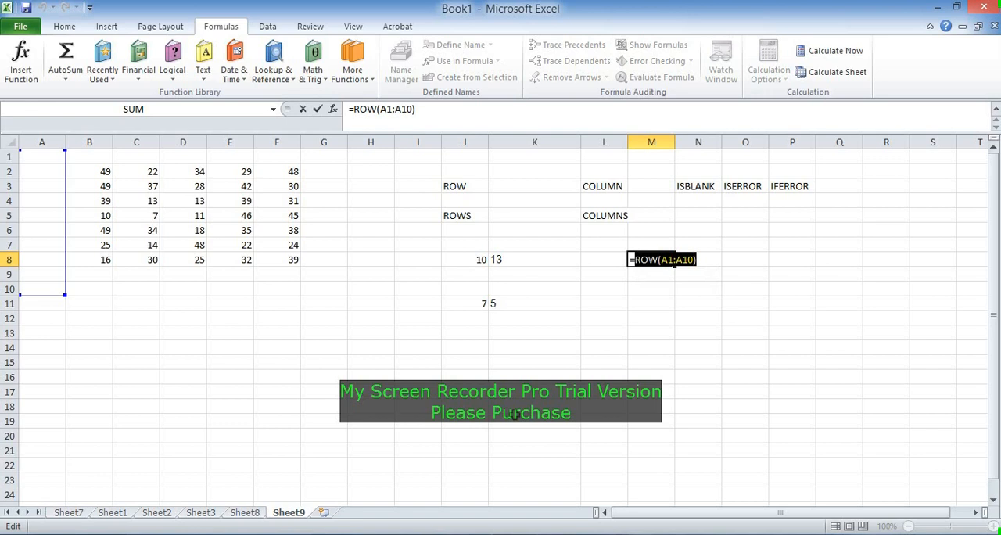
pyautogui.press('F9')
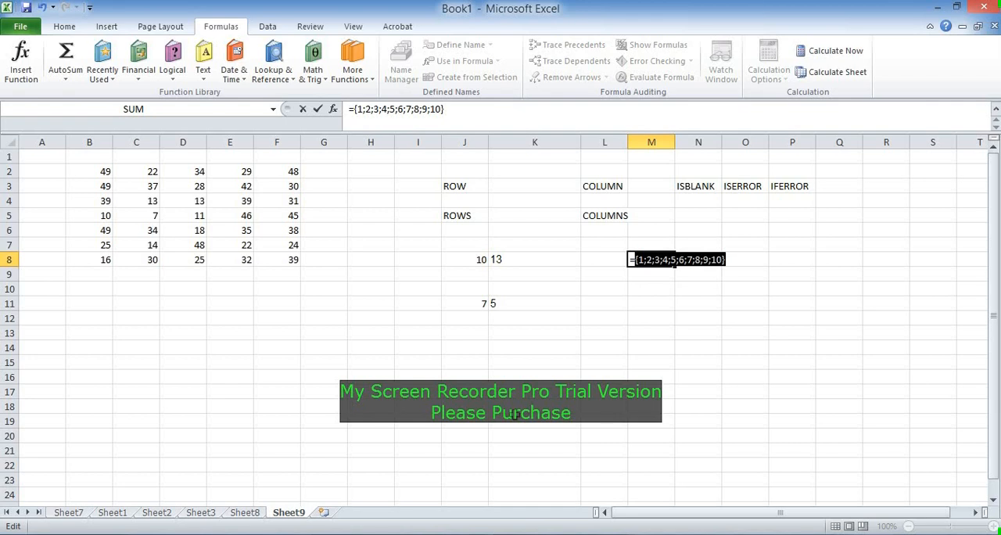
pyautogui.write('=ROW(A1:A10)')
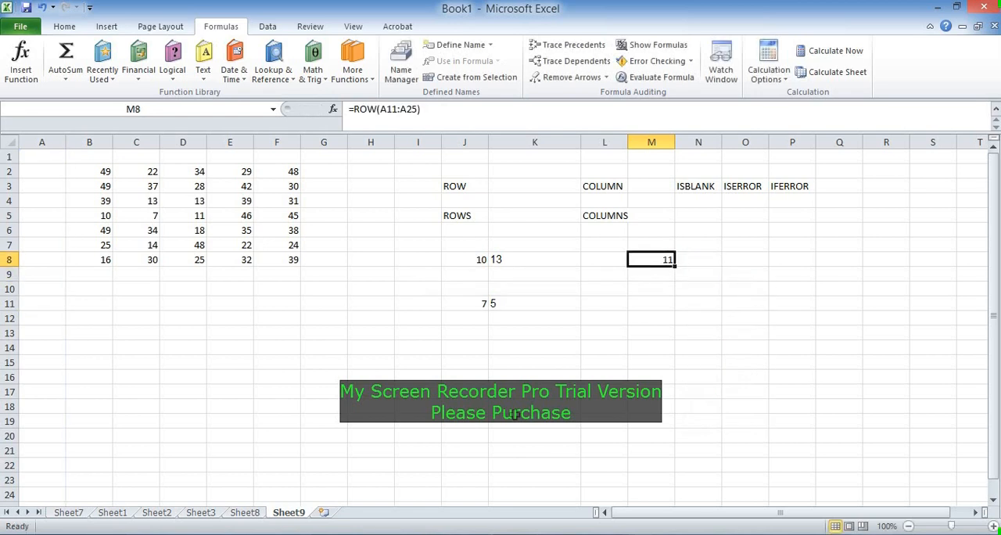
pyautogui.doubleClick(650, 259)
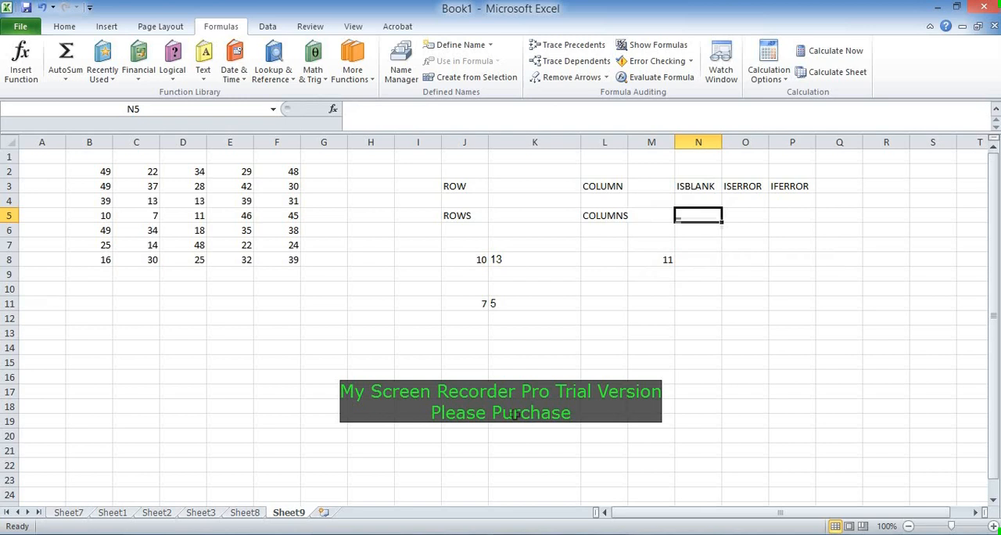
# Step: Enter =ISBLANK(N9) in N11, pointing at the empty cell N9
pyautogui.click(698, 304)
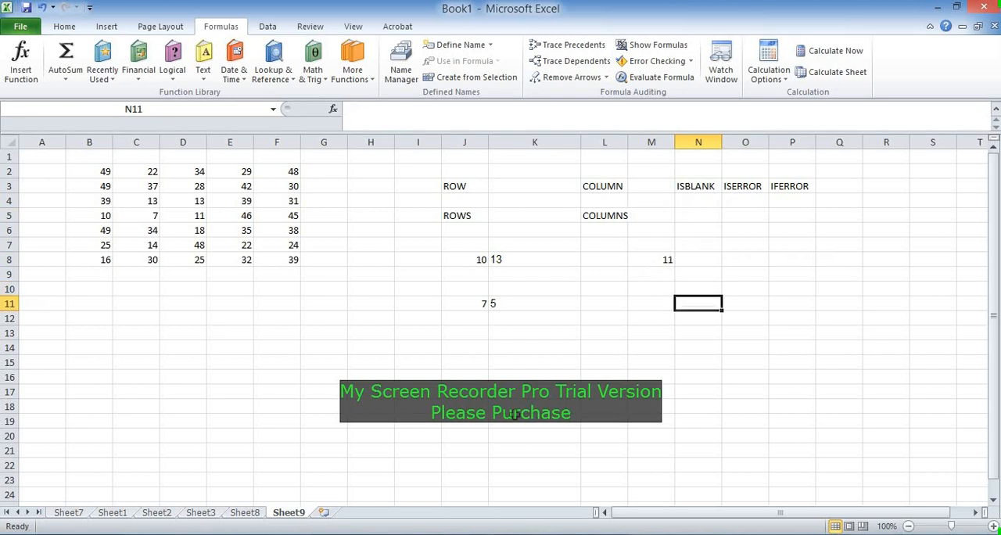
pyautogui.write('=isb')
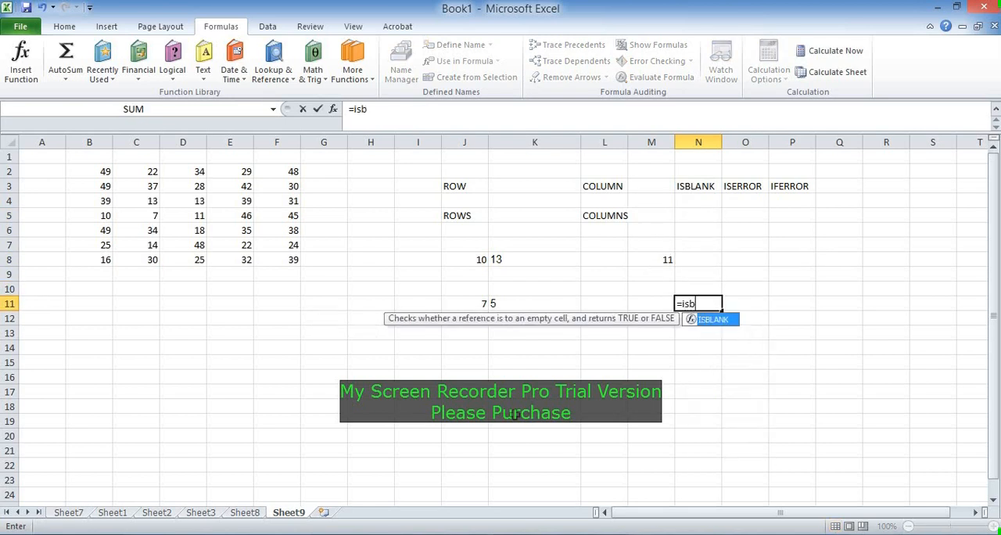
pyautogui.write('lank')
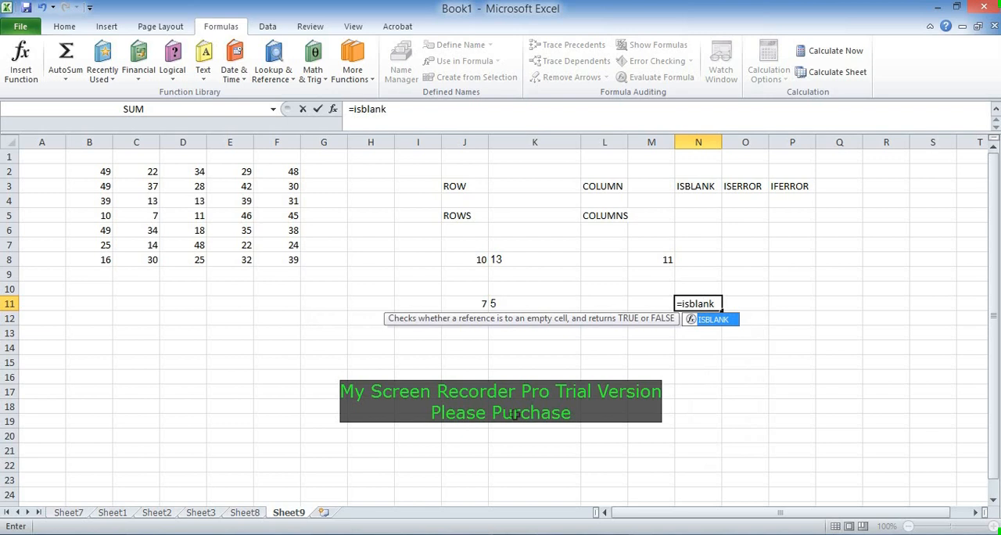
pyautogui.click(745, 285)
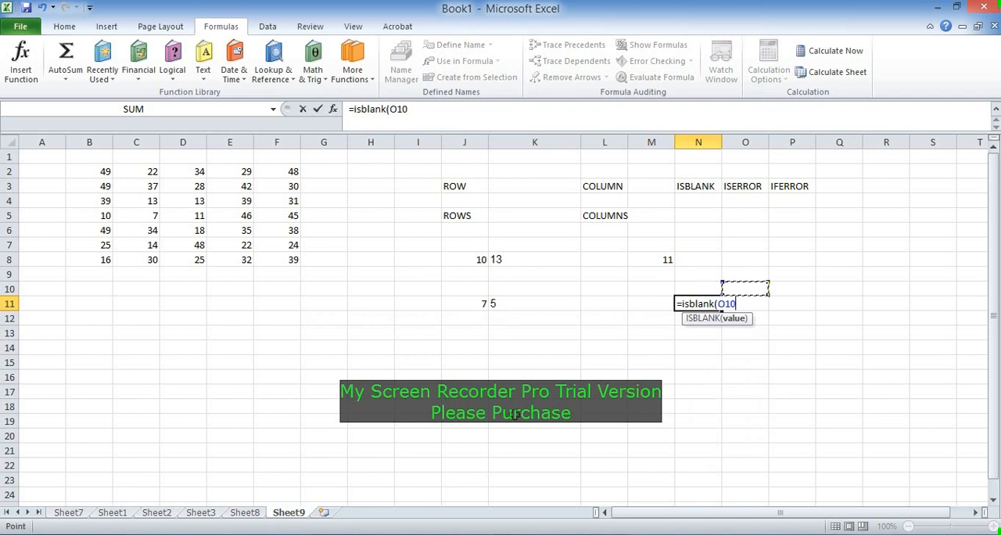
pyautogui.click(698, 274)
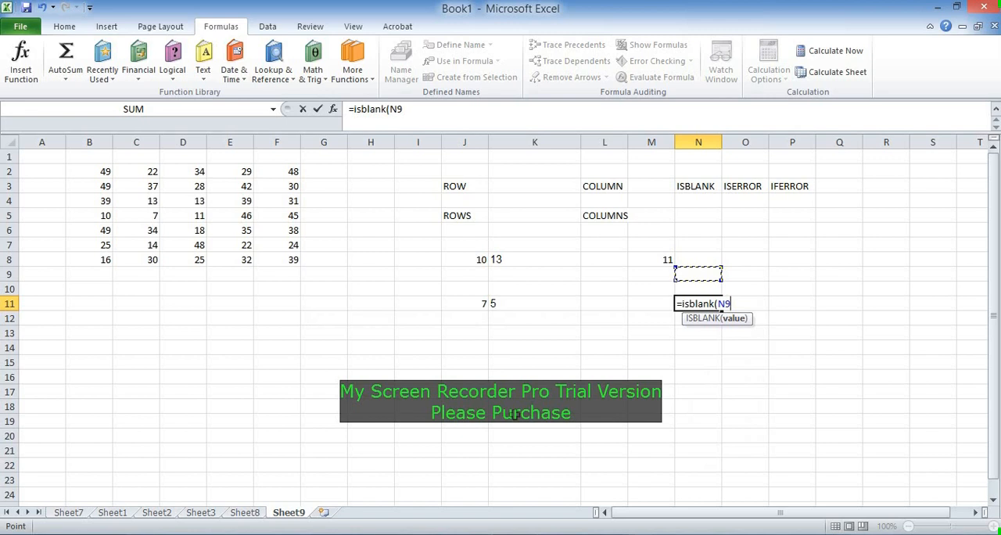
pyautogui.press('Enter')
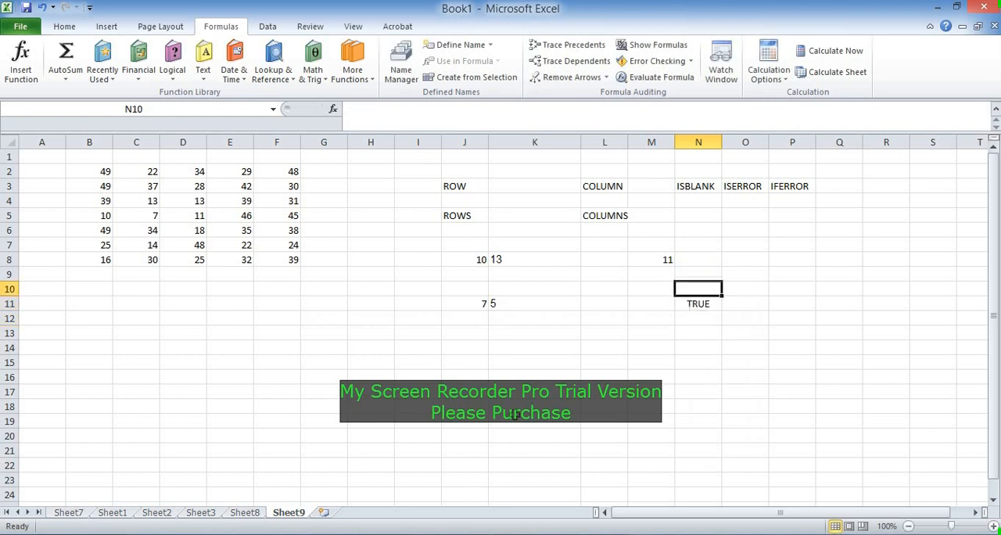
# Step: Put 45 in N9 so the ISBLANK check returns FALSE, then reopen N9
pyautogui.click(697, 274)
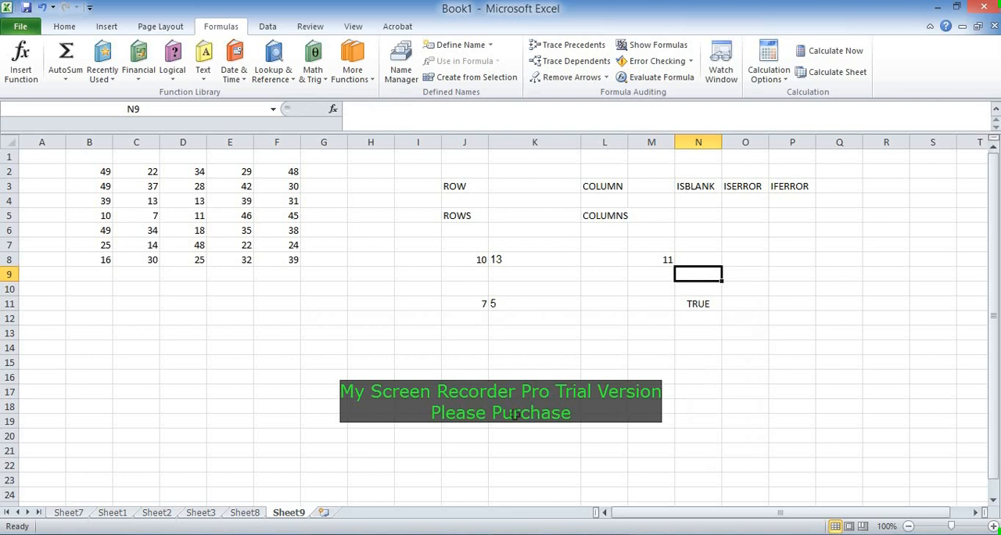
pyautogui.write('45')
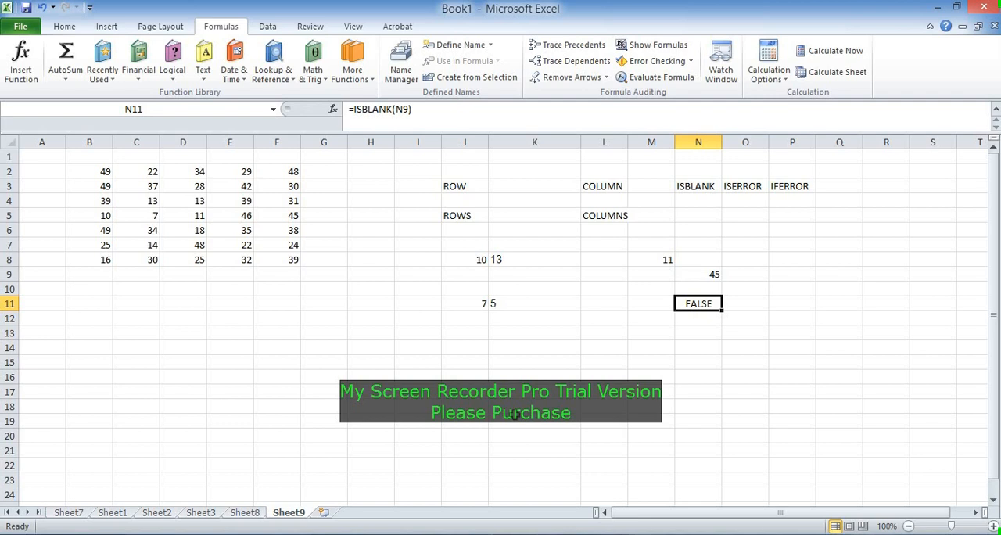
pyautogui.click(698, 274)
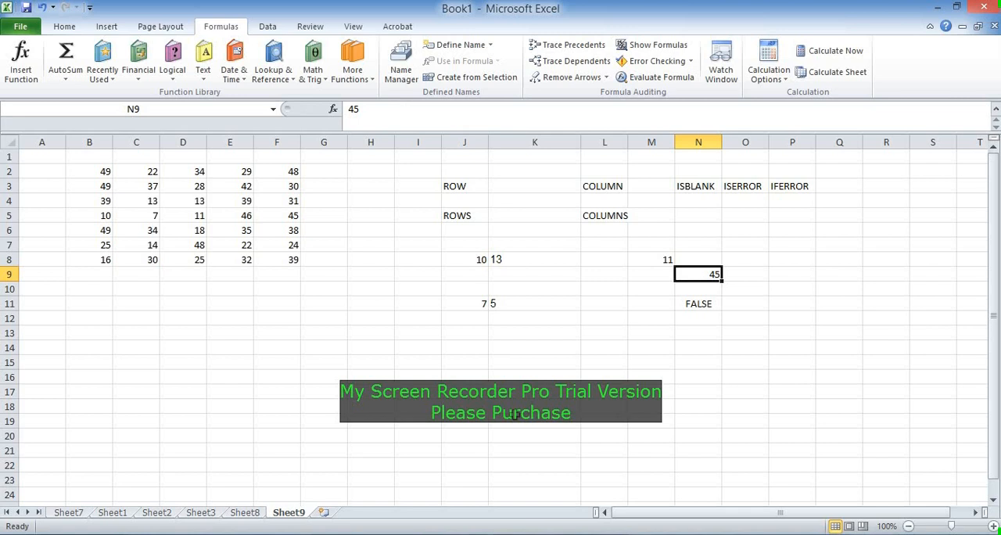
pyautogui.click(791, 272)
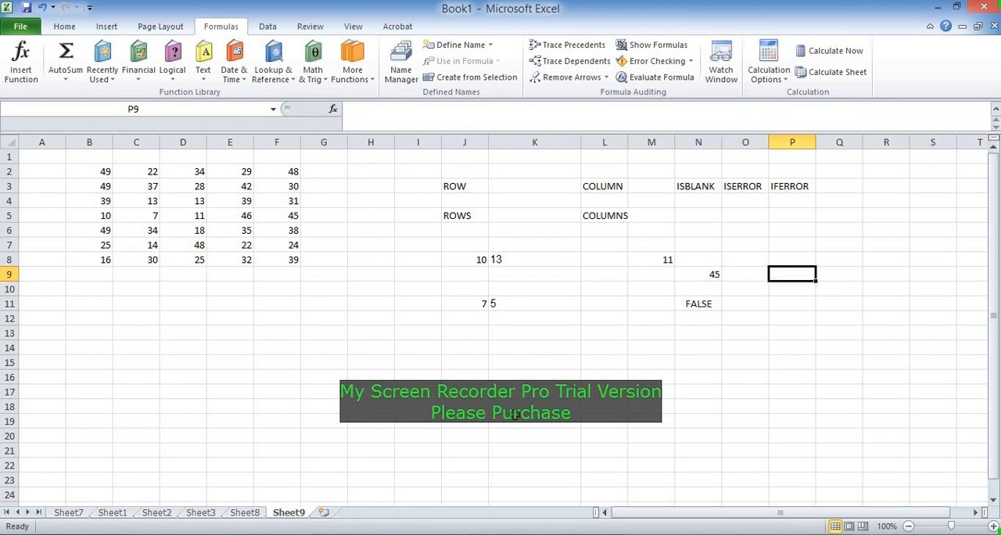
pyautogui.doubleClick(698, 274)
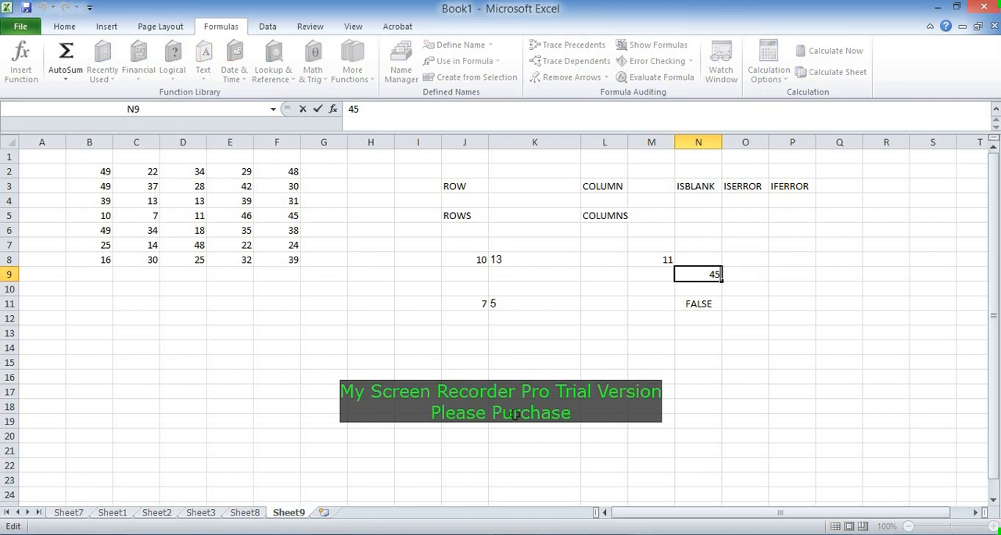
# Step: Replace N9 with =45/0 and enter =ISERROR(N9) in P9, showing TRUE
pyautogui.press('Delete')
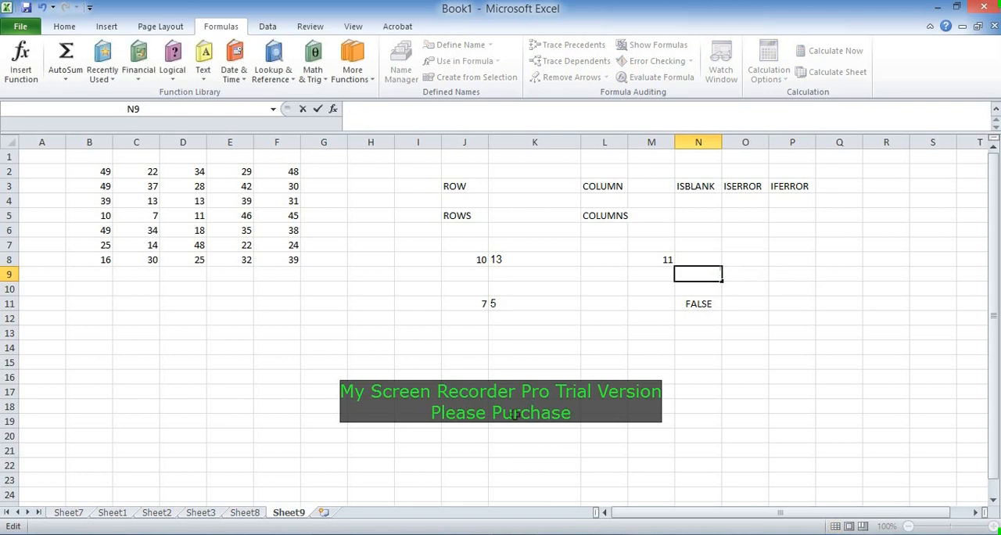
pyautogui.write('=45')
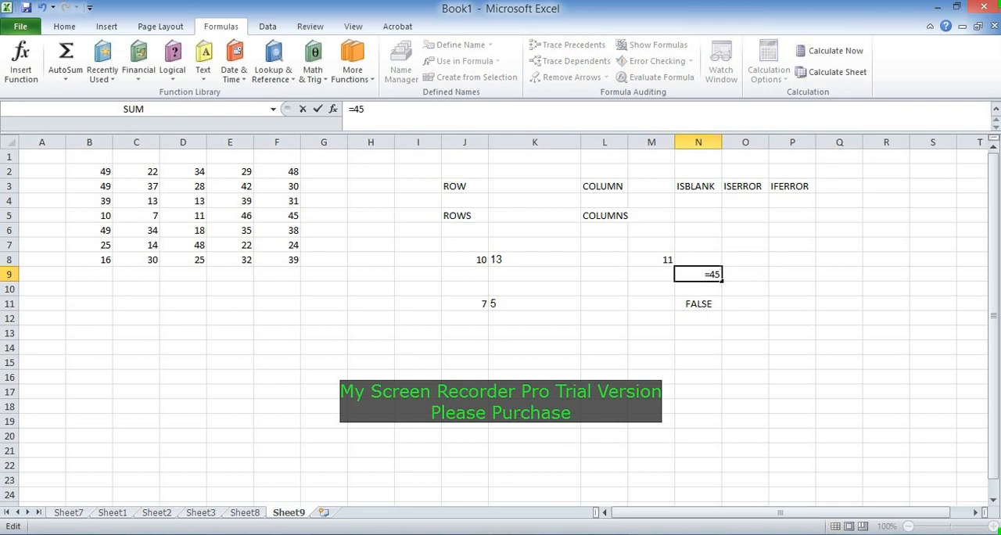
pyautogui.write('/0')
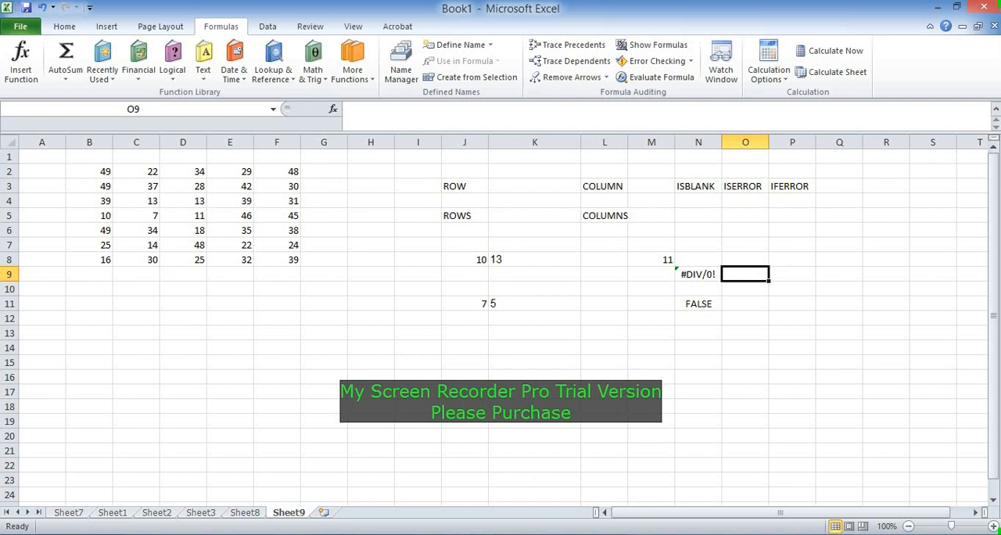
pyautogui.write('=is')
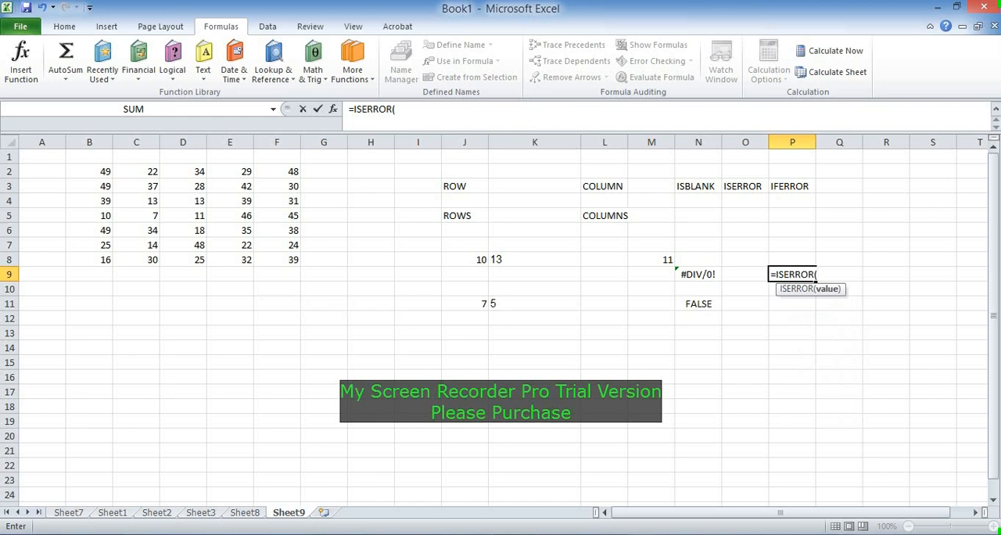
pyautogui.click(697, 274)
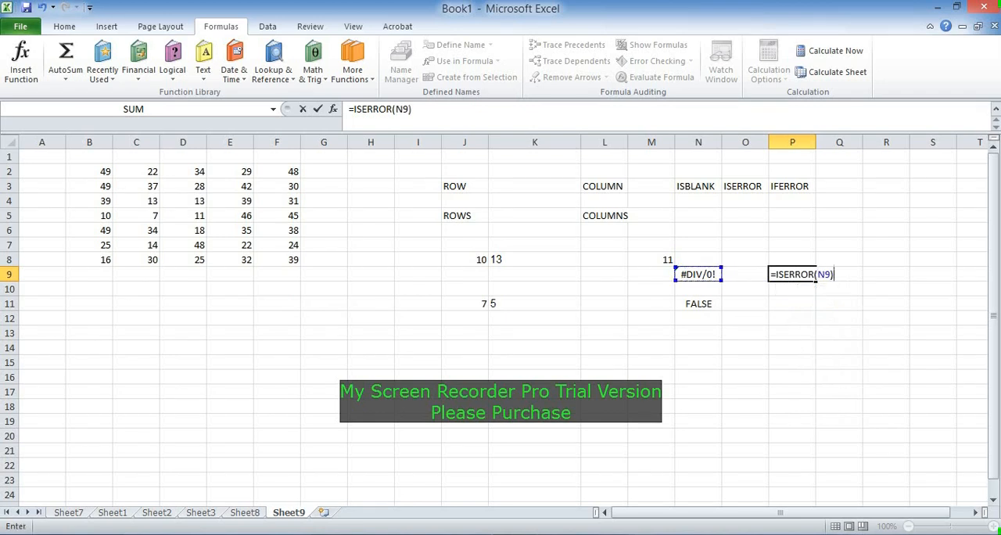
pyautogui.press('Enter')
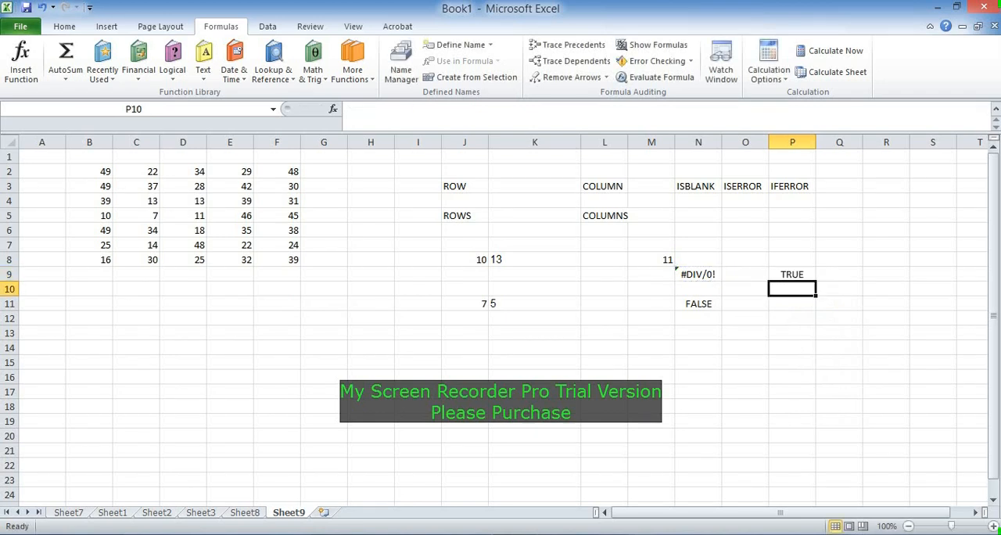
# Step: Repoint the ISERROR check at M8 to show a non-error result
pyautogui.click(791, 274)
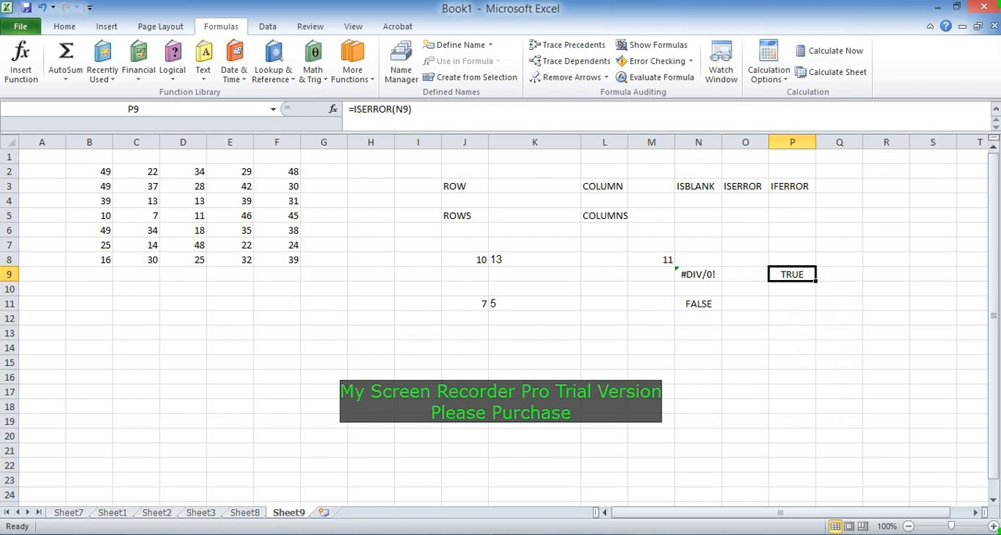
pyautogui.doubleClick(792, 273)
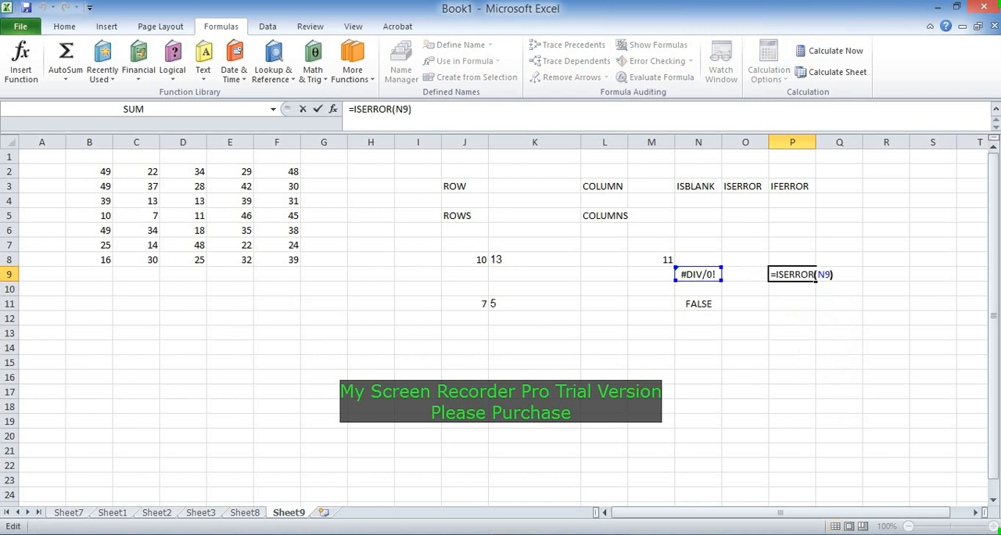
pyautogui.press('BackSpace')
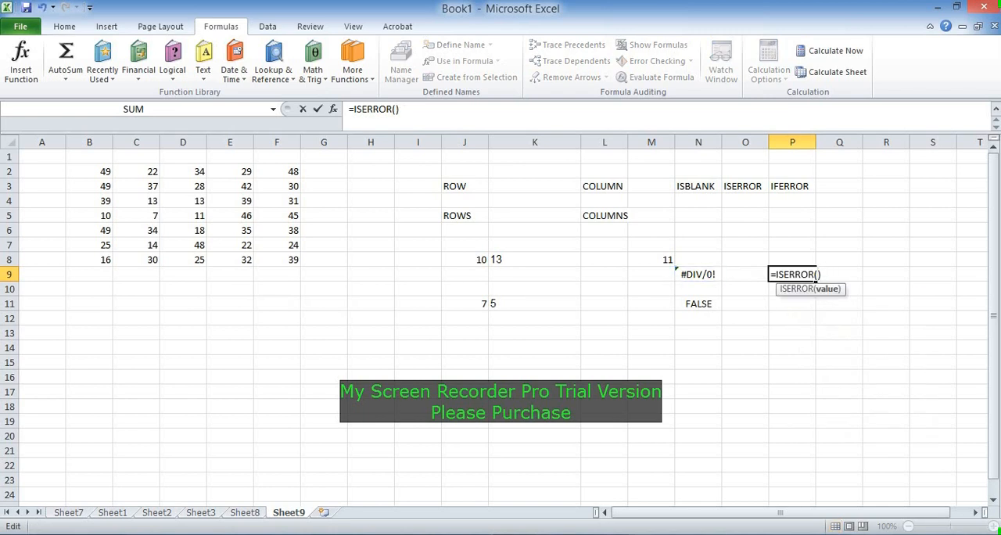
pyautogui.click(651, 260)
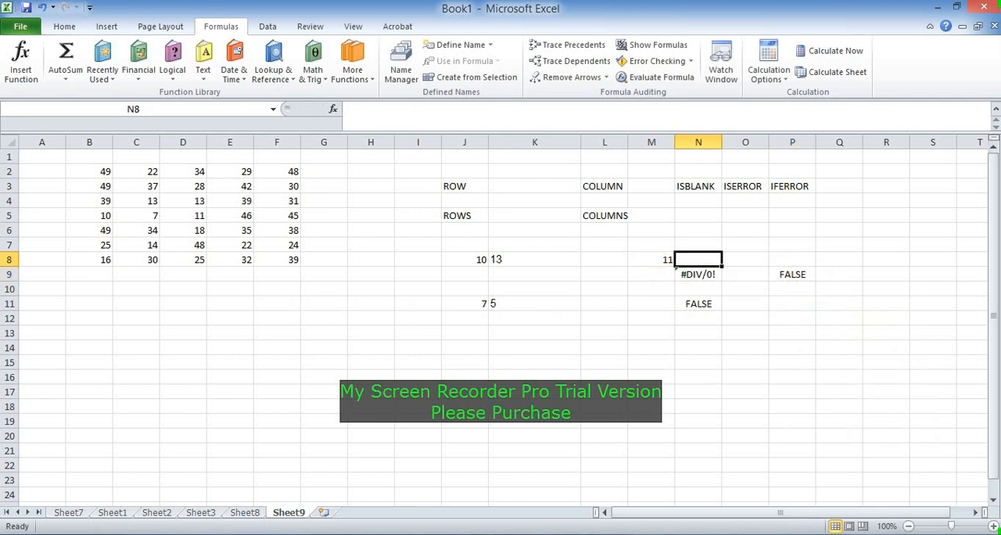
pyautogui.write('=ISERROR(M8)')
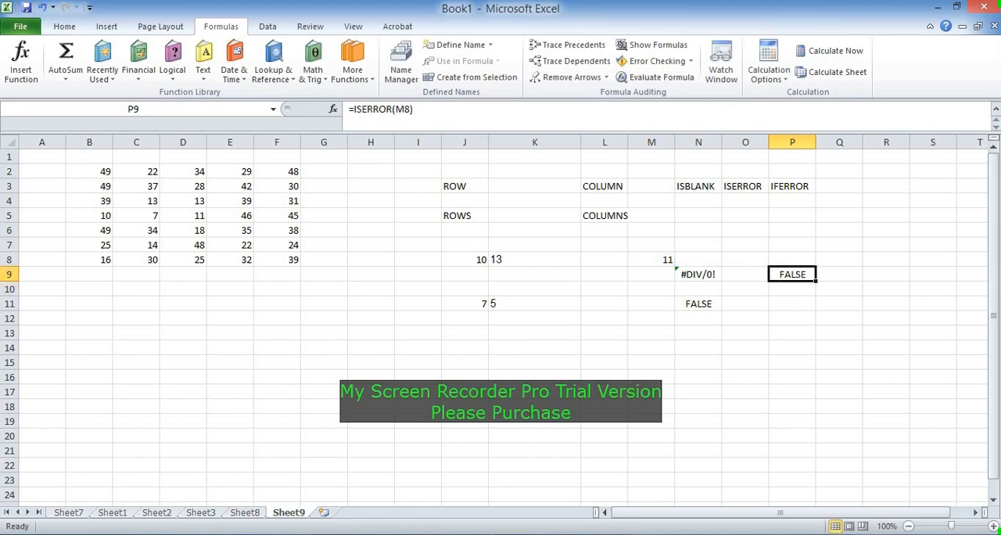
# Step: Restore =ISERROR(N9) returning TRUE and reopen P9 for the IFERROR change
pyautogui.doubleClick(791, 273)
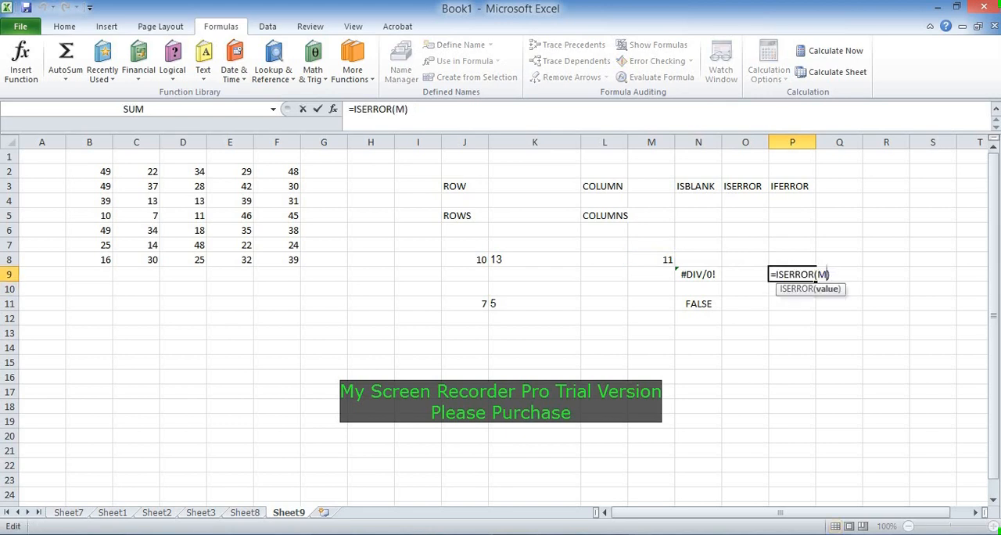
pyautogui.click(651, 274)
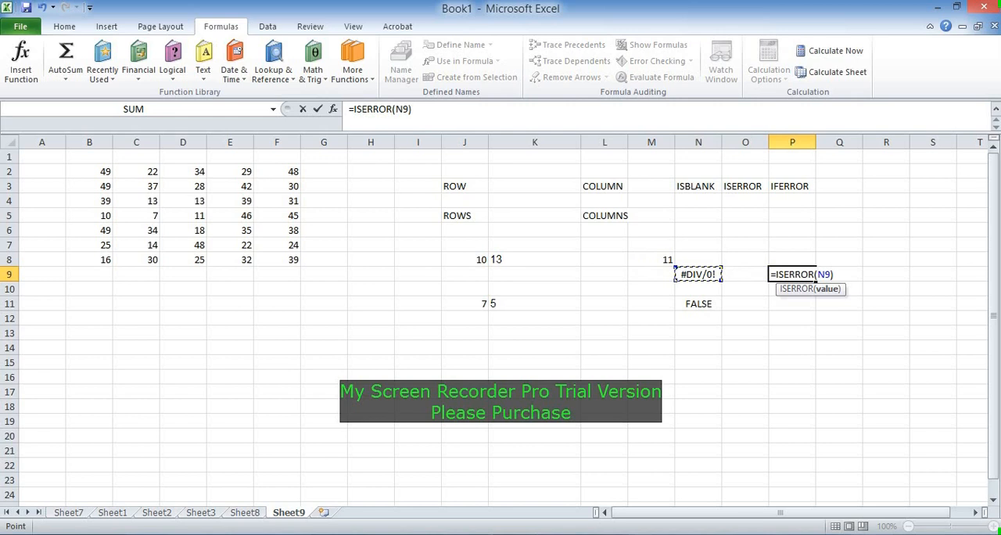
pyautogui.press('Enter')
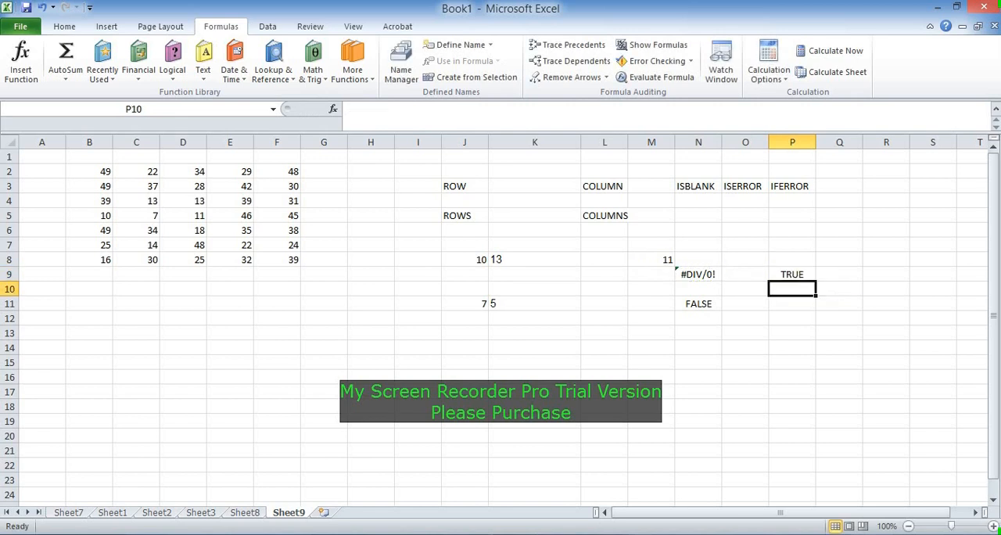
pyautogui.click(792, 273)
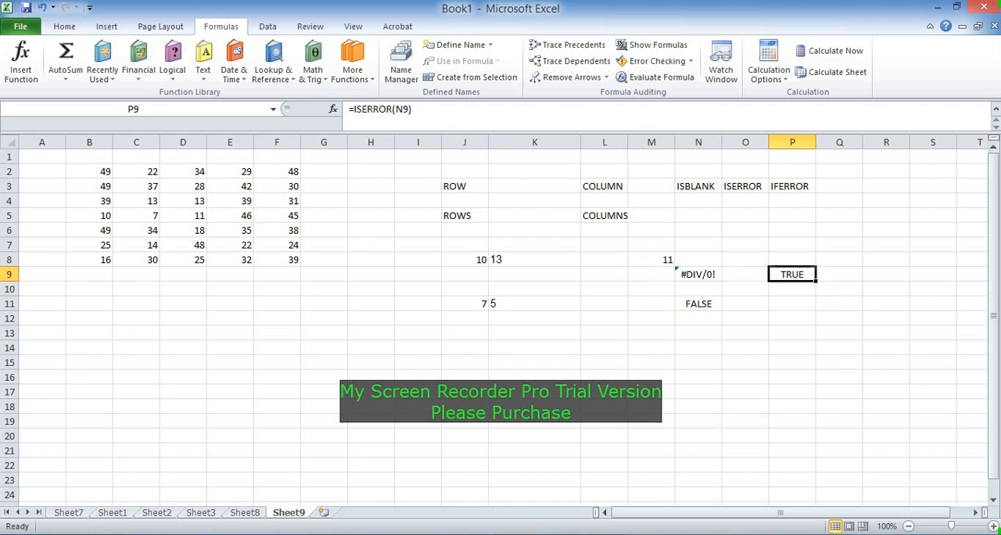
pyautogui.doubleClick(792, 273)
pyautogui.write('F')
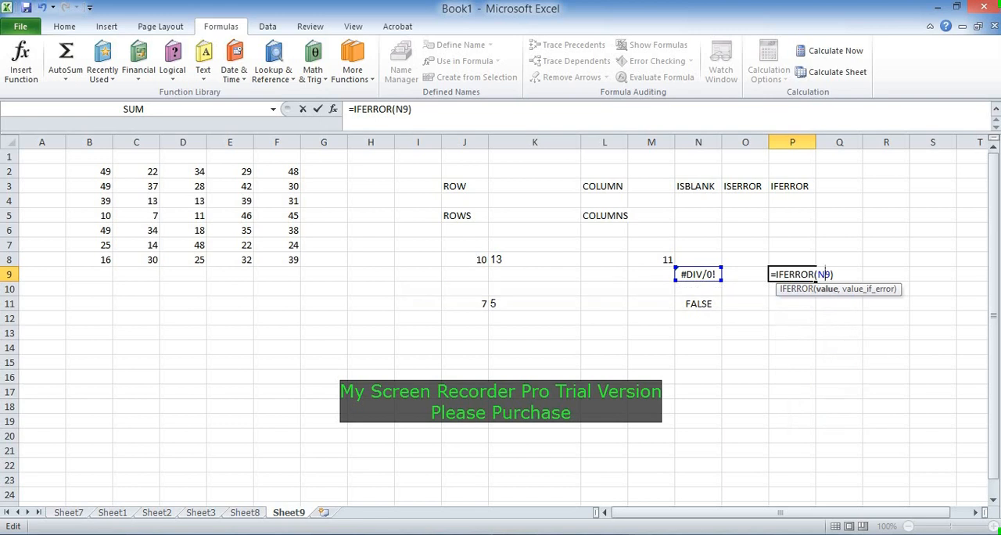
# Step: Change P9 to =IFERROR(N9,"Error in cell") so it displays Error in cell
pyautogui.write(',')
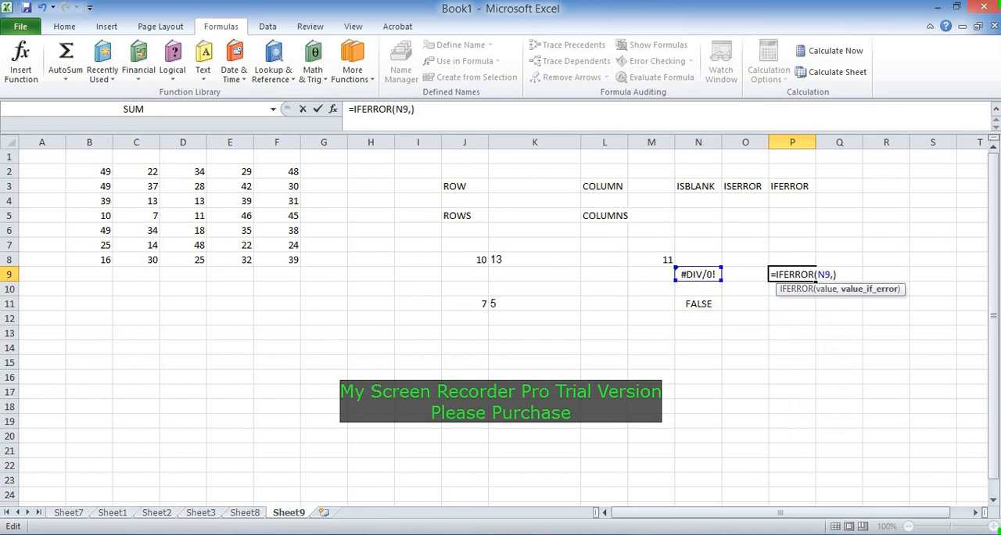
pyautogui.write('""')
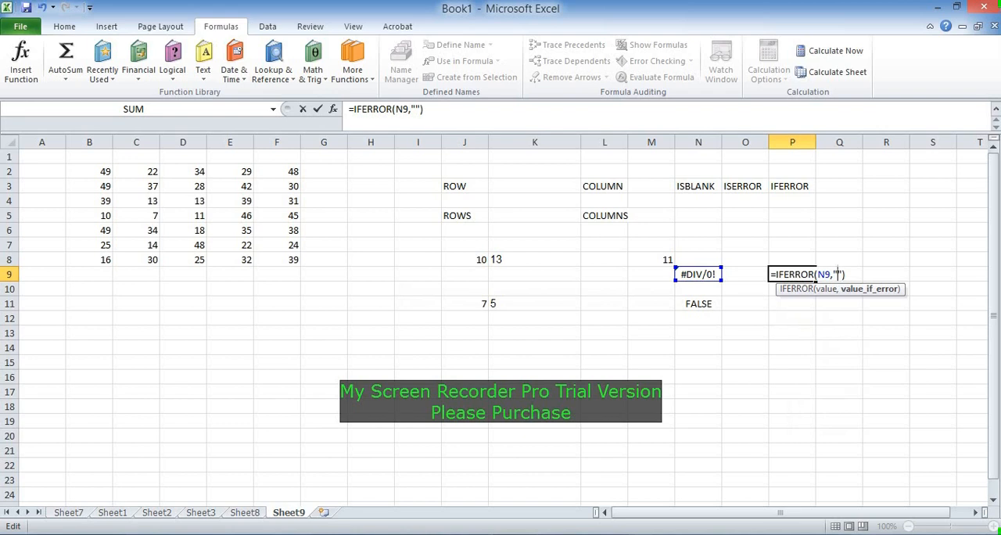
pyautogui.write('Error in')
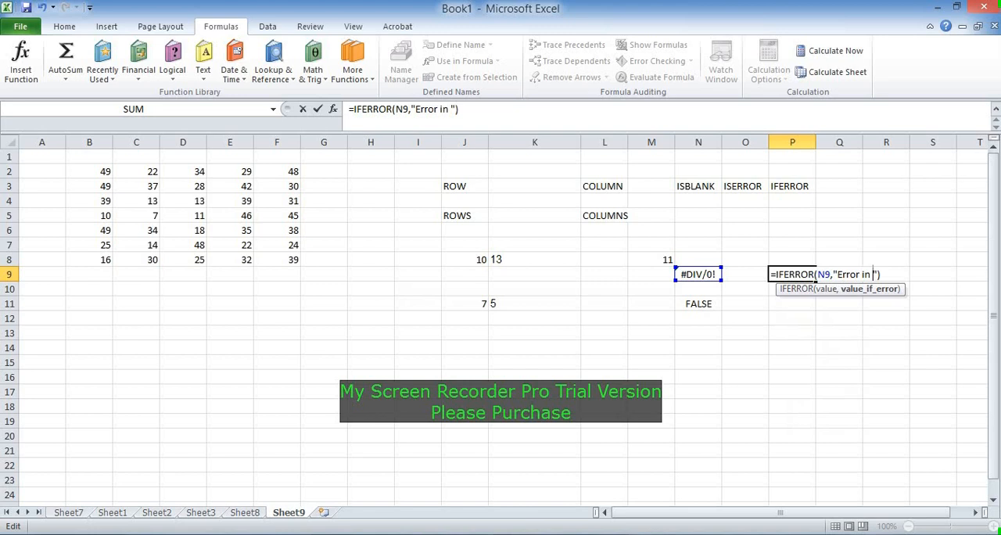
pyautogui.write('cell')
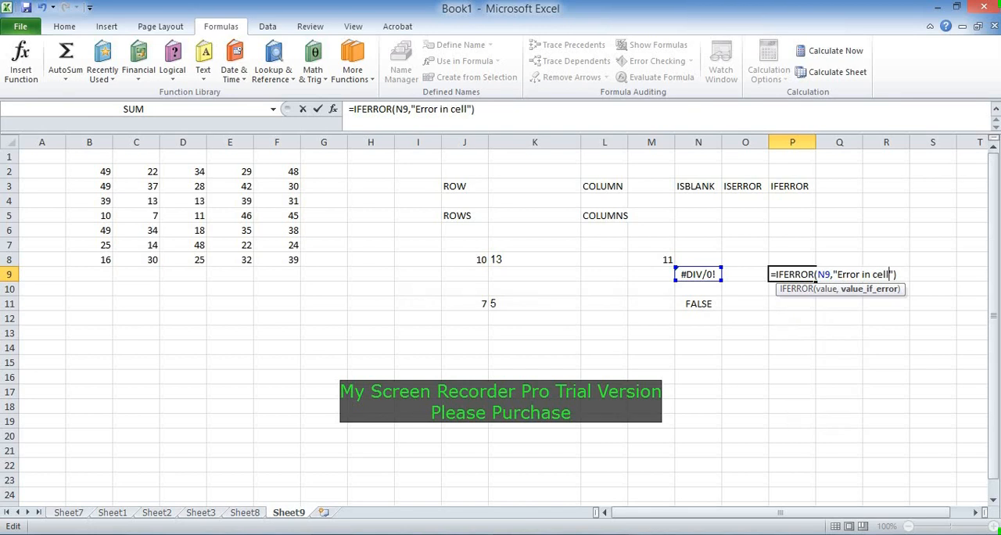
pyautogui.press('Enter')
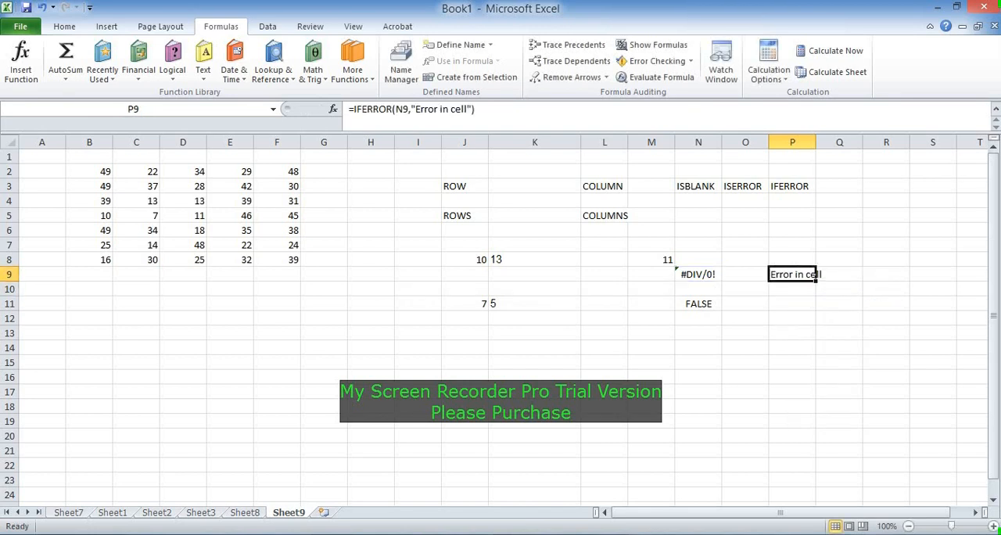
pyautogui.click(745, 274)
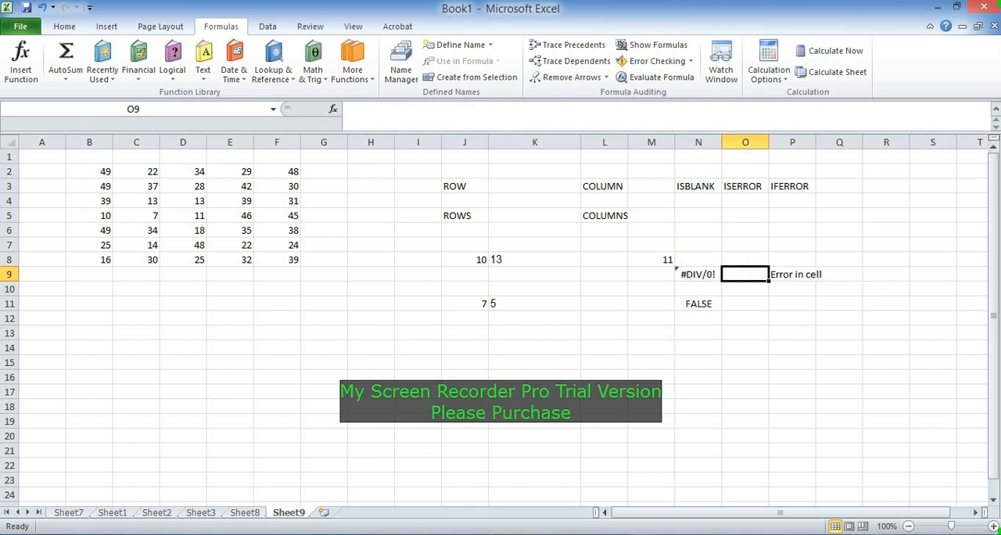